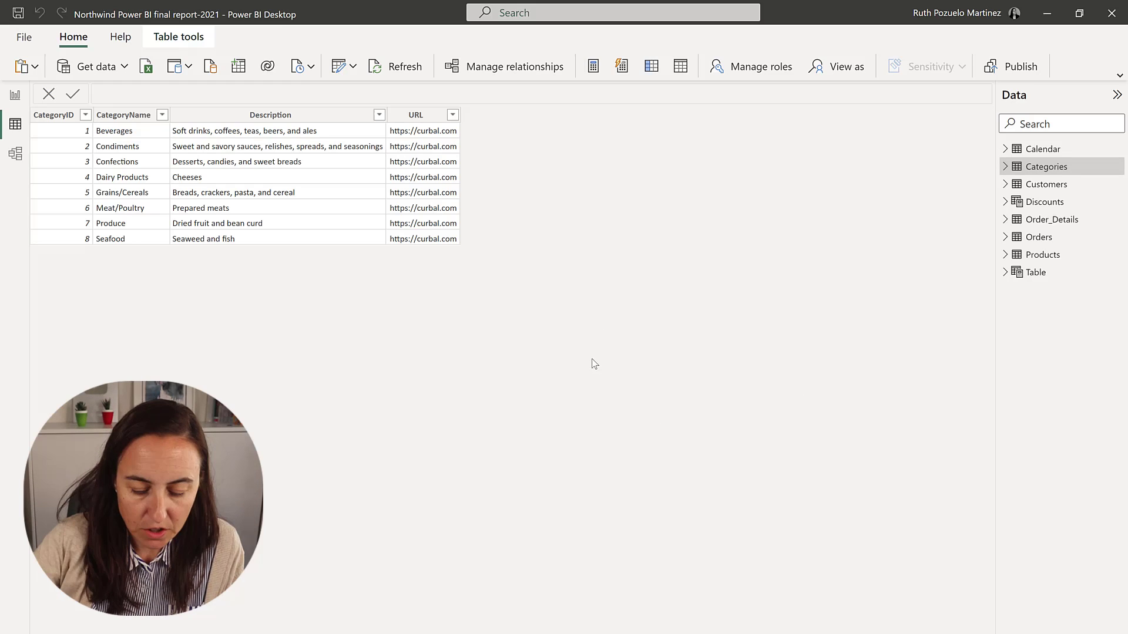
mouse_move(640, 351)
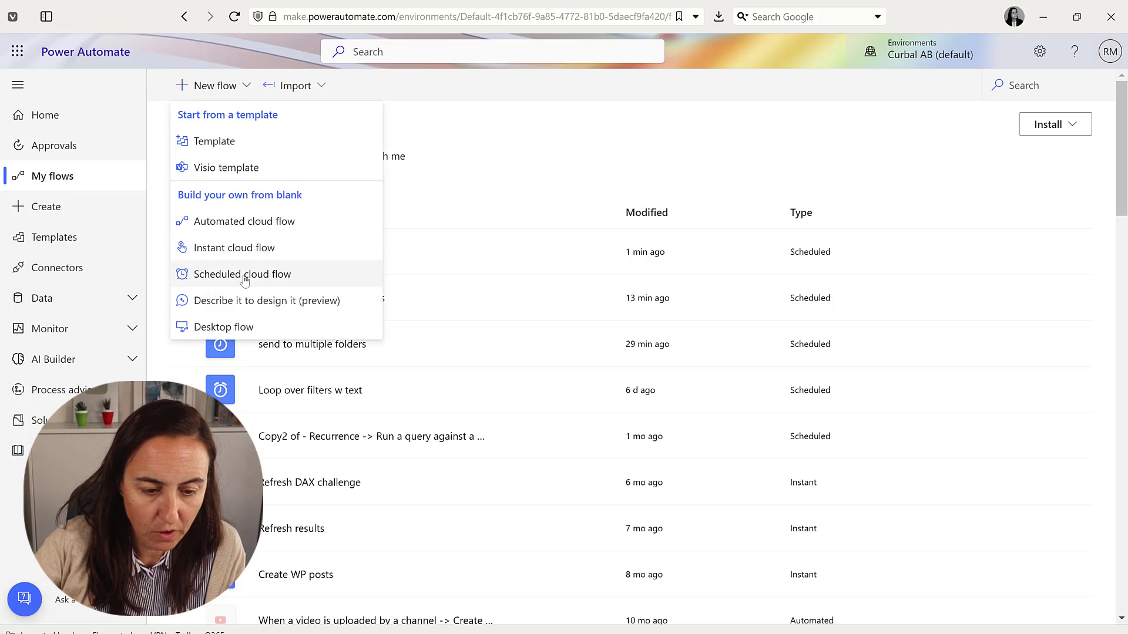
Create a scheduled cloud flow named 'filterwithtext' that repeats every 1 month
click(242, 274)
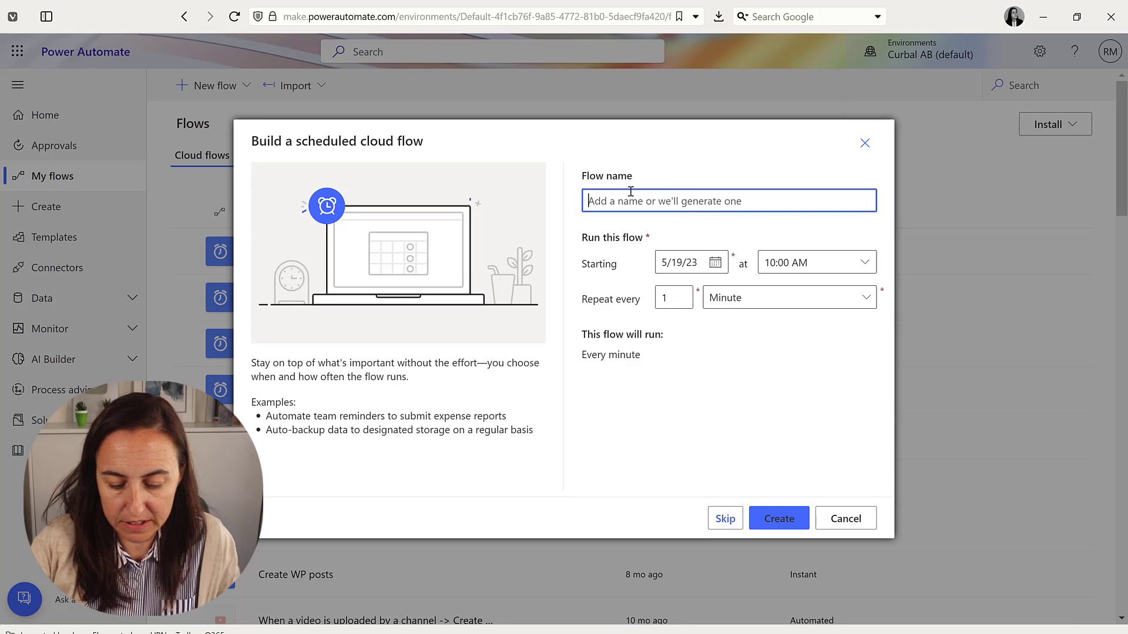
text(filterby)
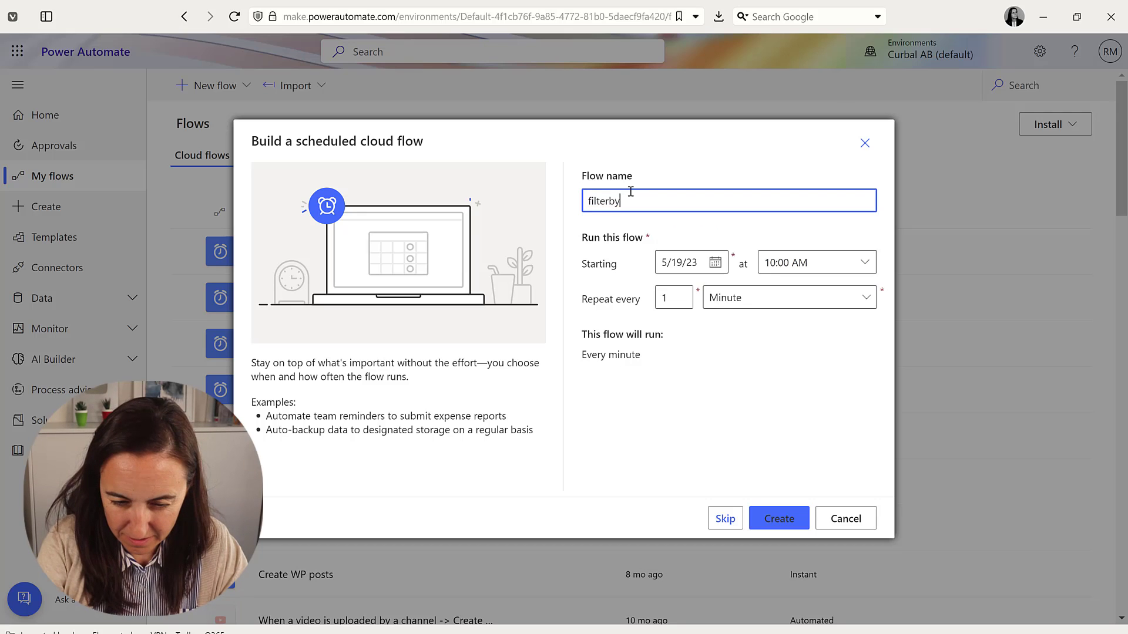
text(witht)
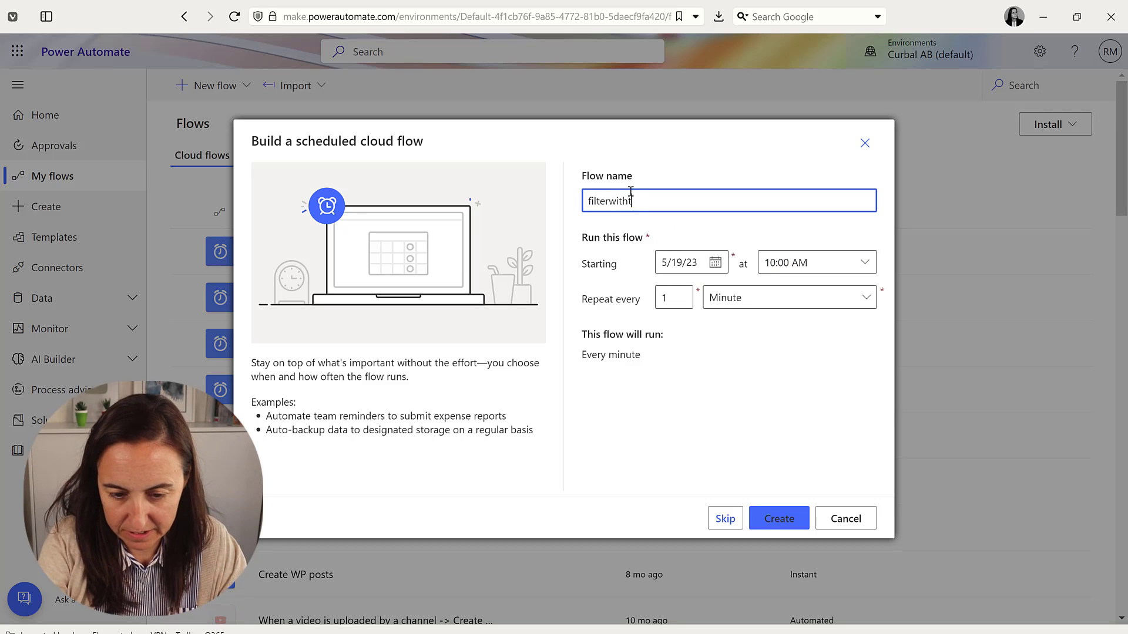
text(ext)
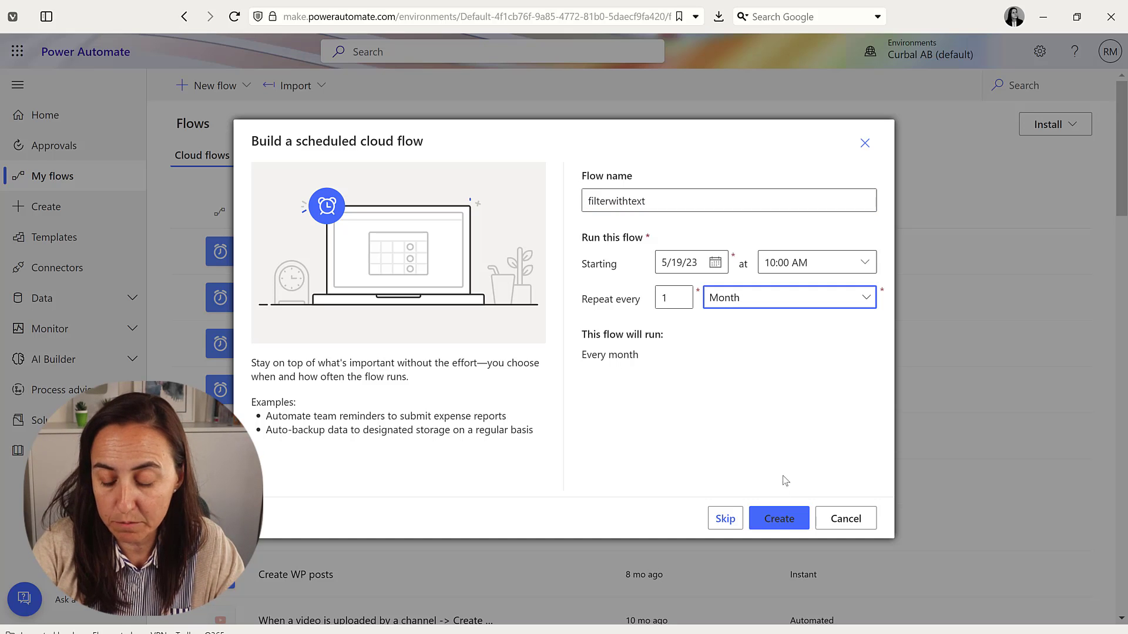
click(779, 518)
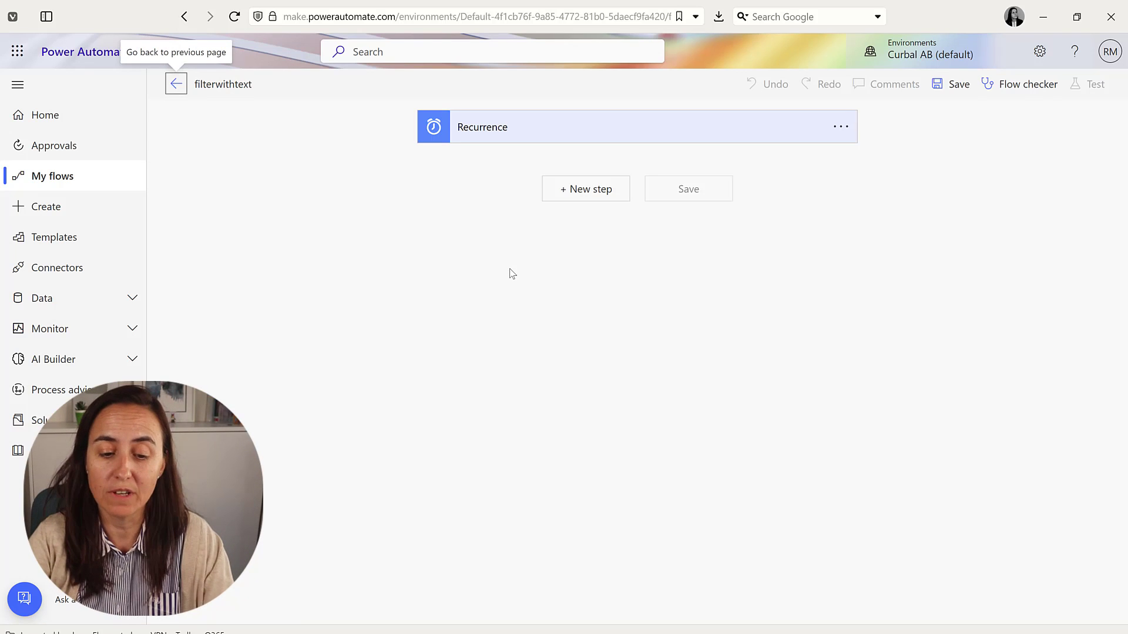
Check the Recurrence trigger's monthly interval and frequency, then add a new step
click(482, 127)
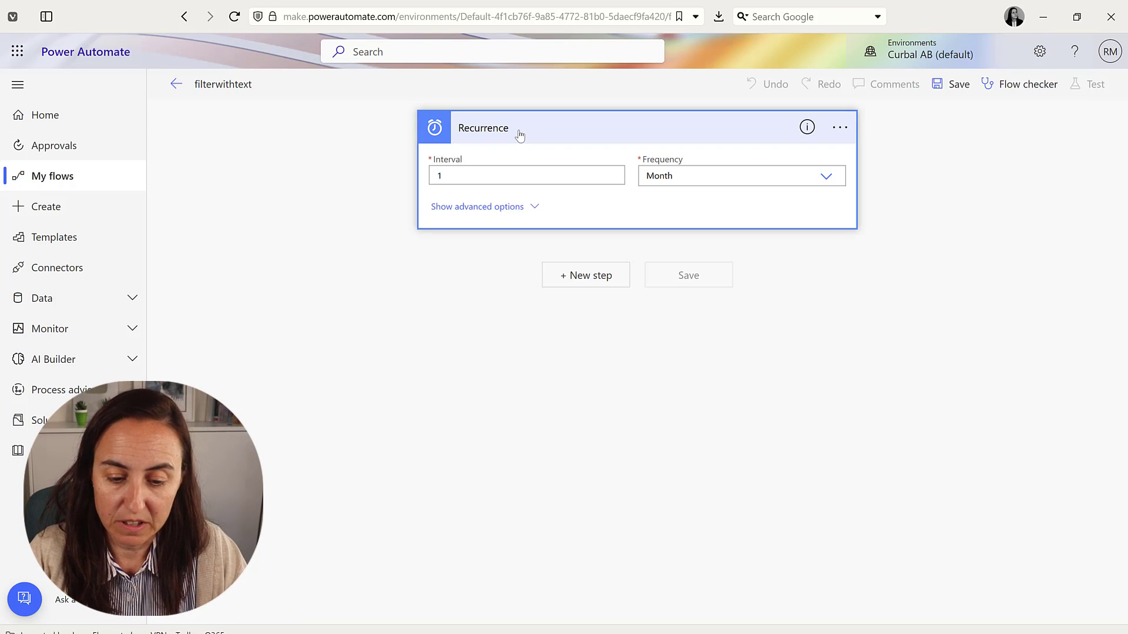
mouse_move(625, 319)
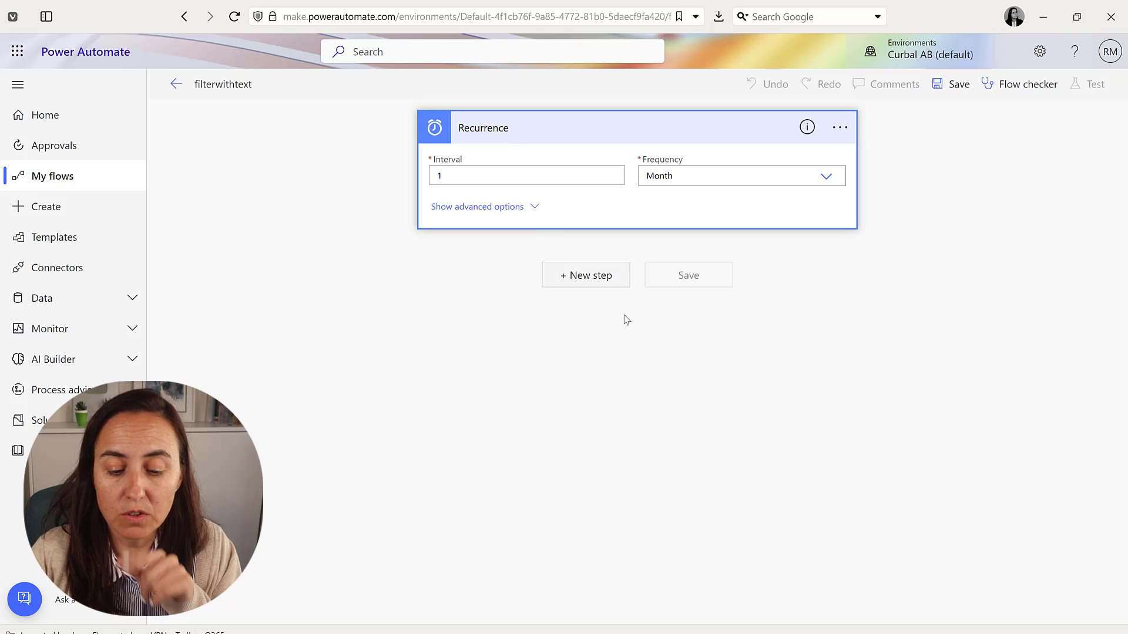
click(585, 275)
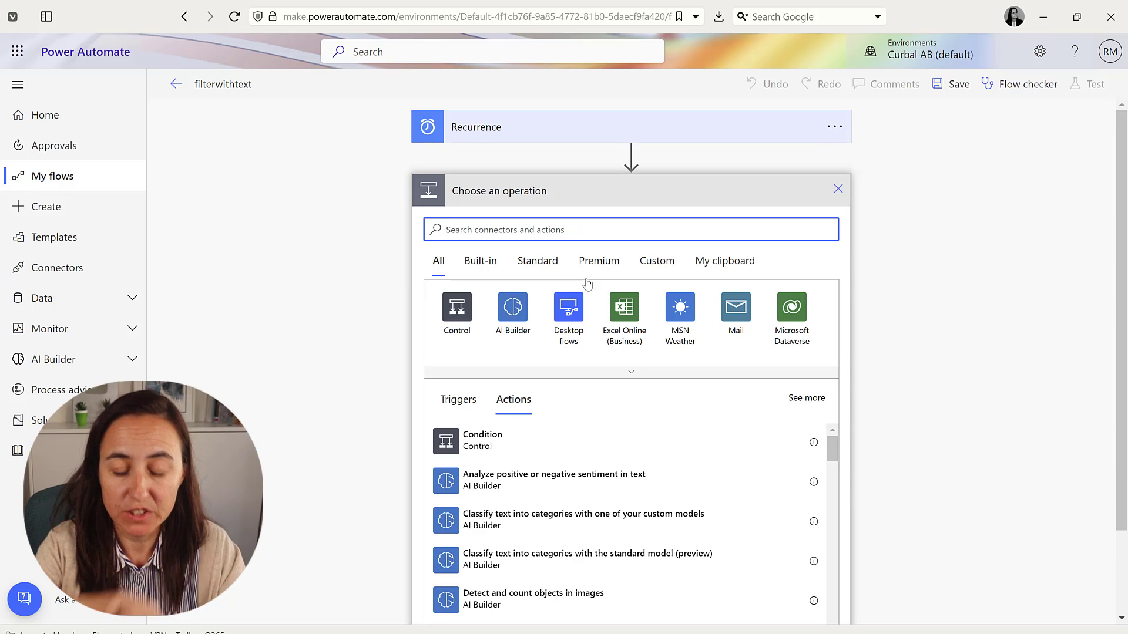
Initialize an Array variable 'CategoryName' with value ["Seafood","Dairy Products"]
text(variable)
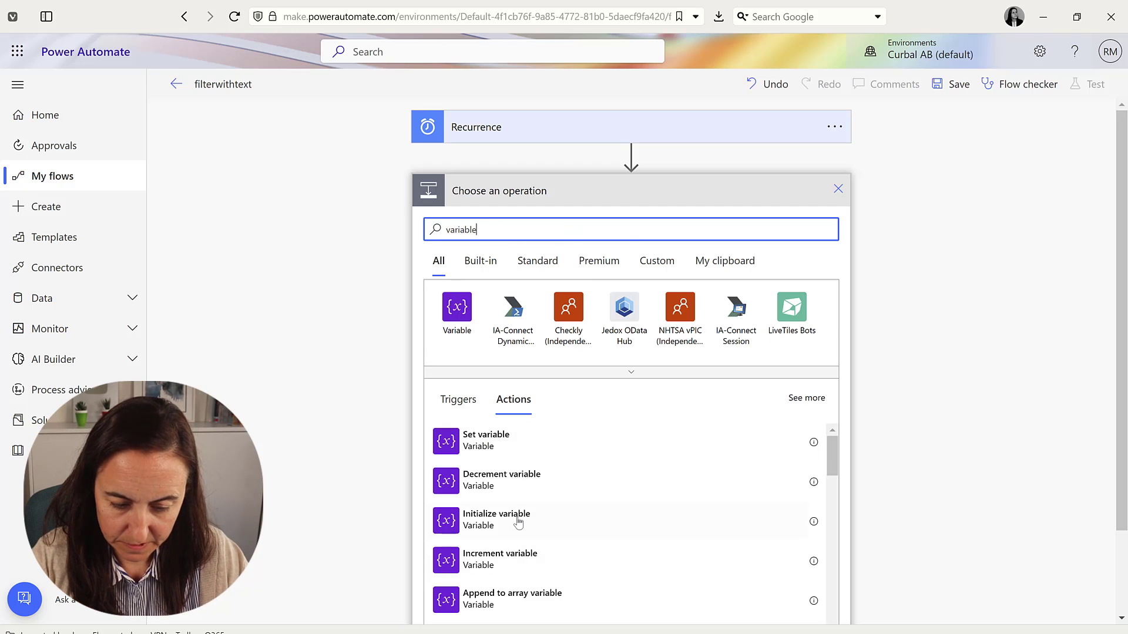
click(497, 519)
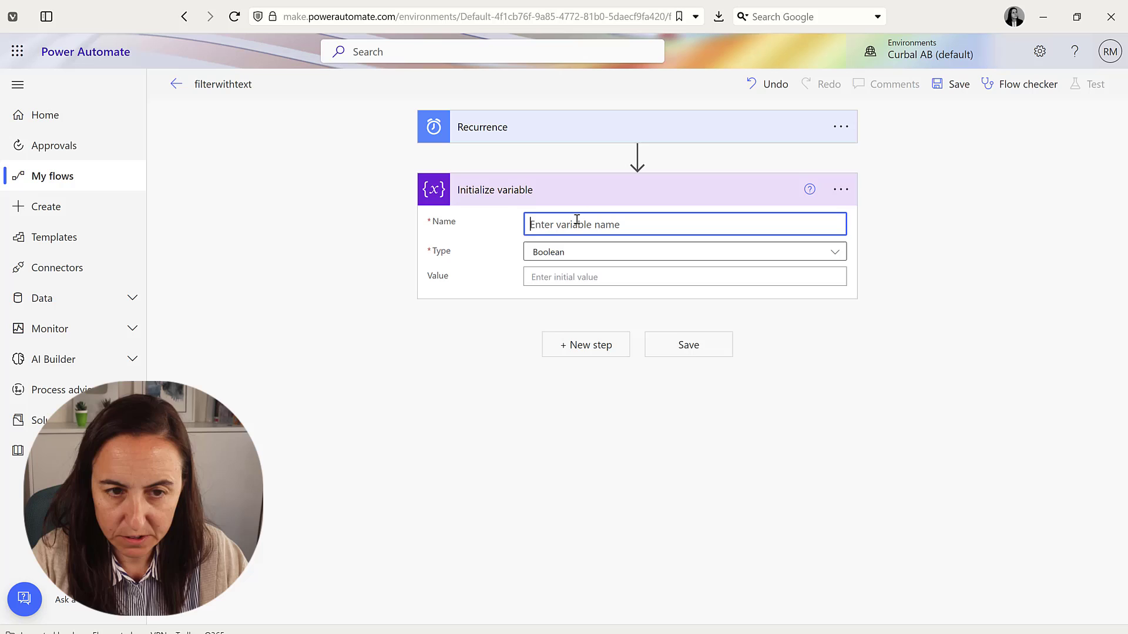
text(CategoryName)
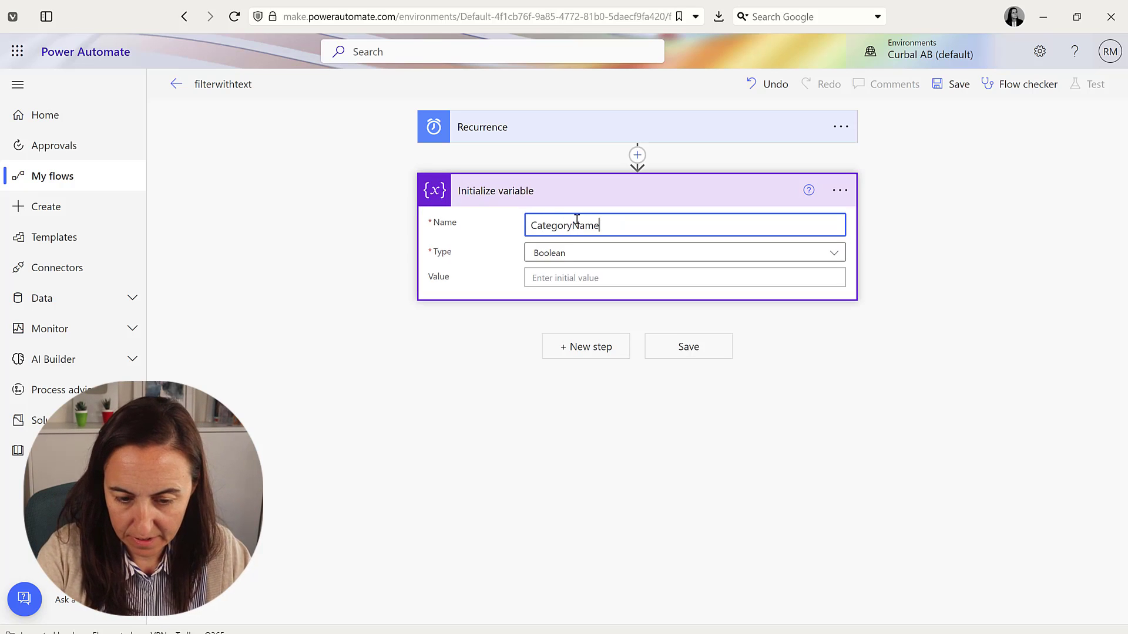
click(684, 253)
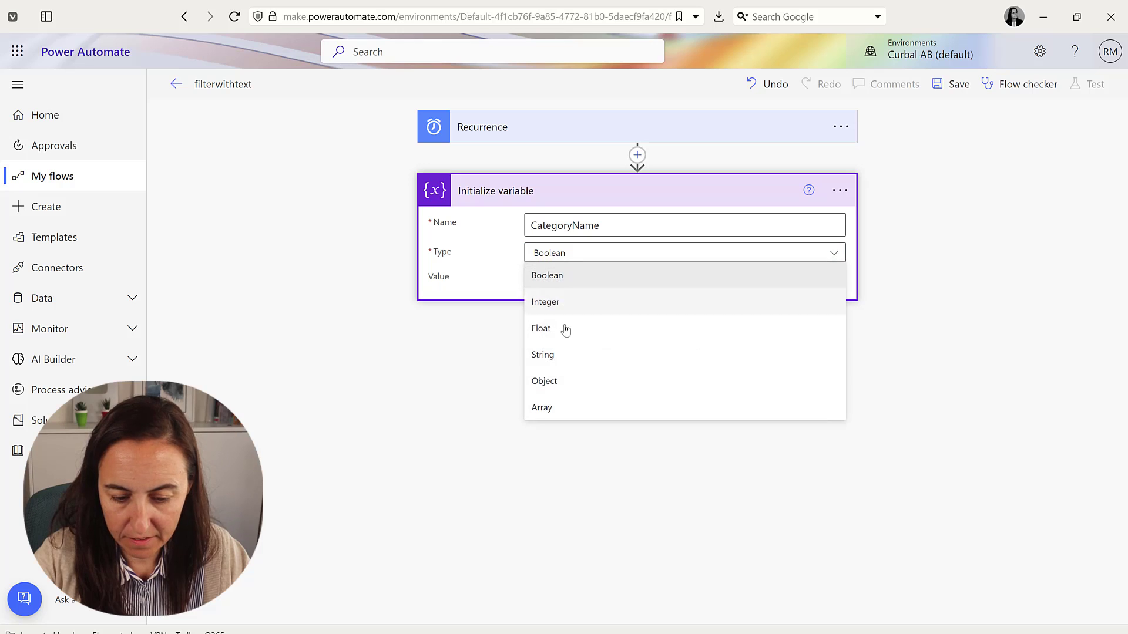
click(542, 407)
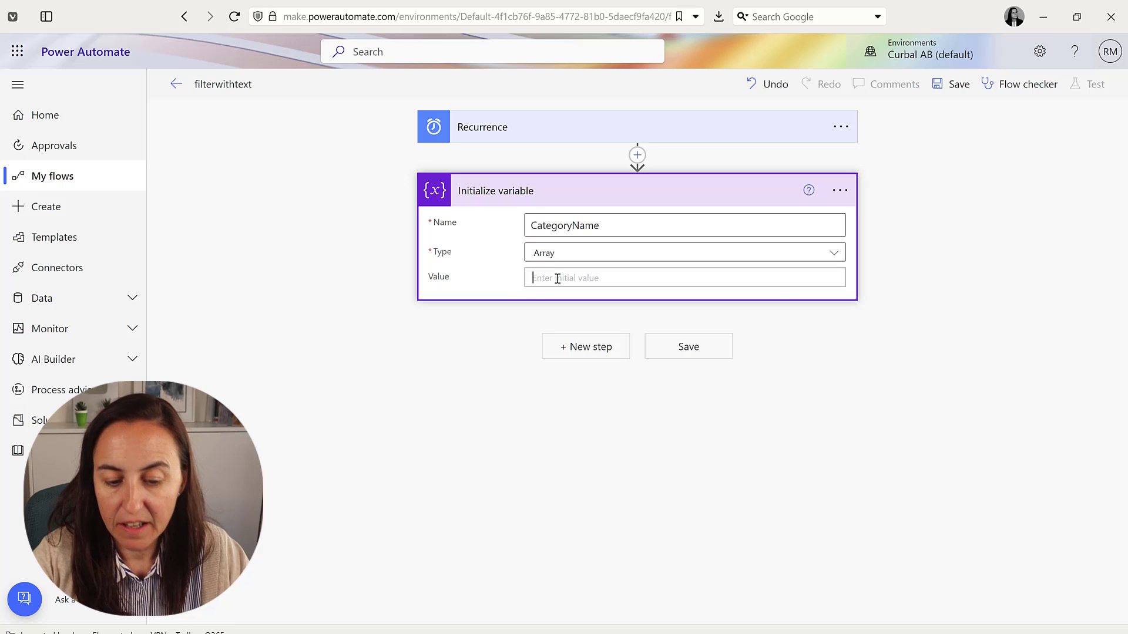
click(685, 278)
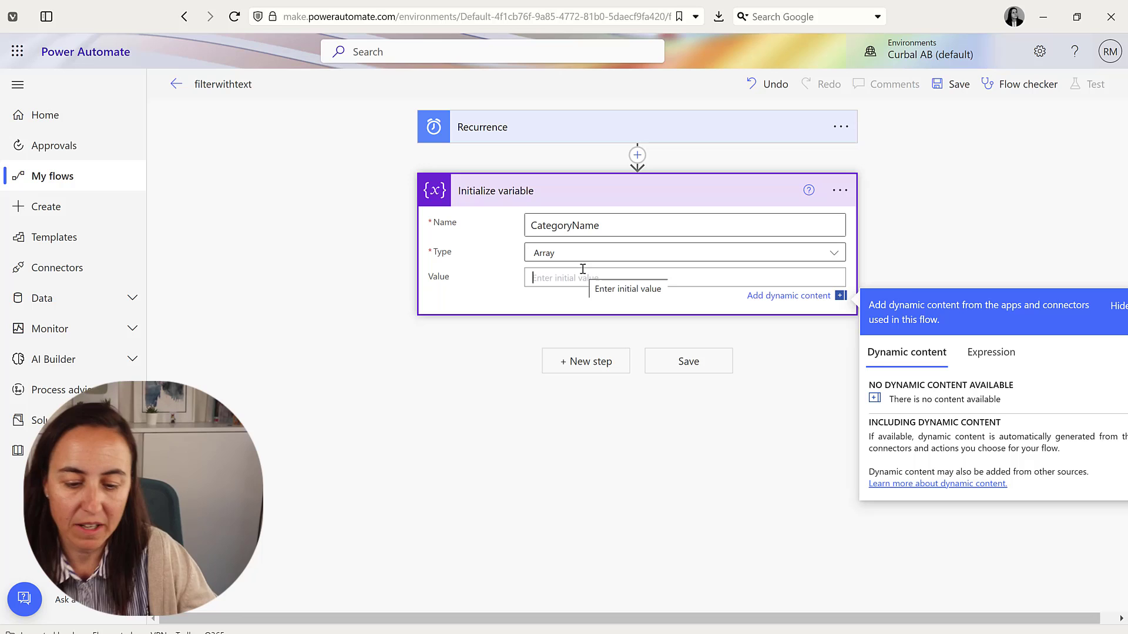
text(["Seafood","Dairy Products"])
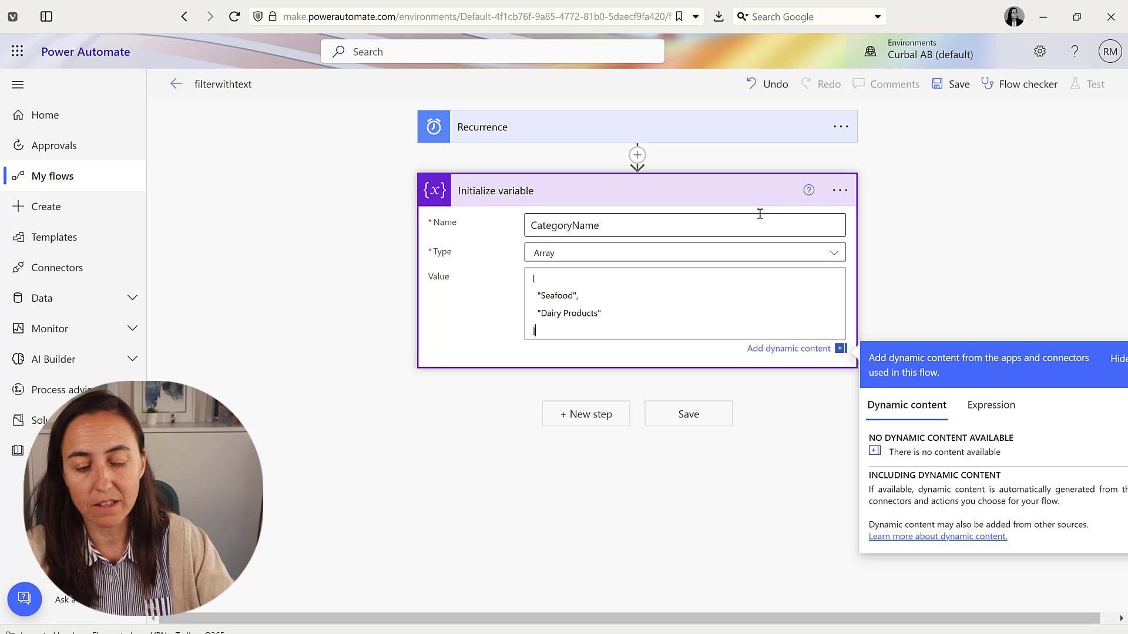
mouse_move(504, 475)
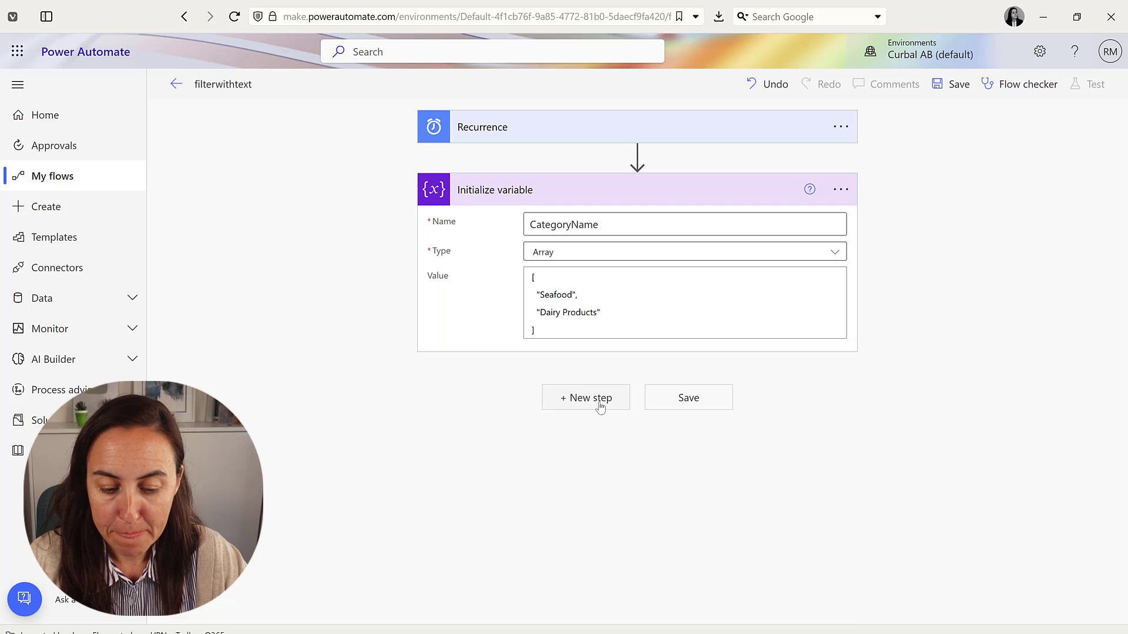
Add an Apply to each loop that iterates over the CategoryName variable
click(585, 398)
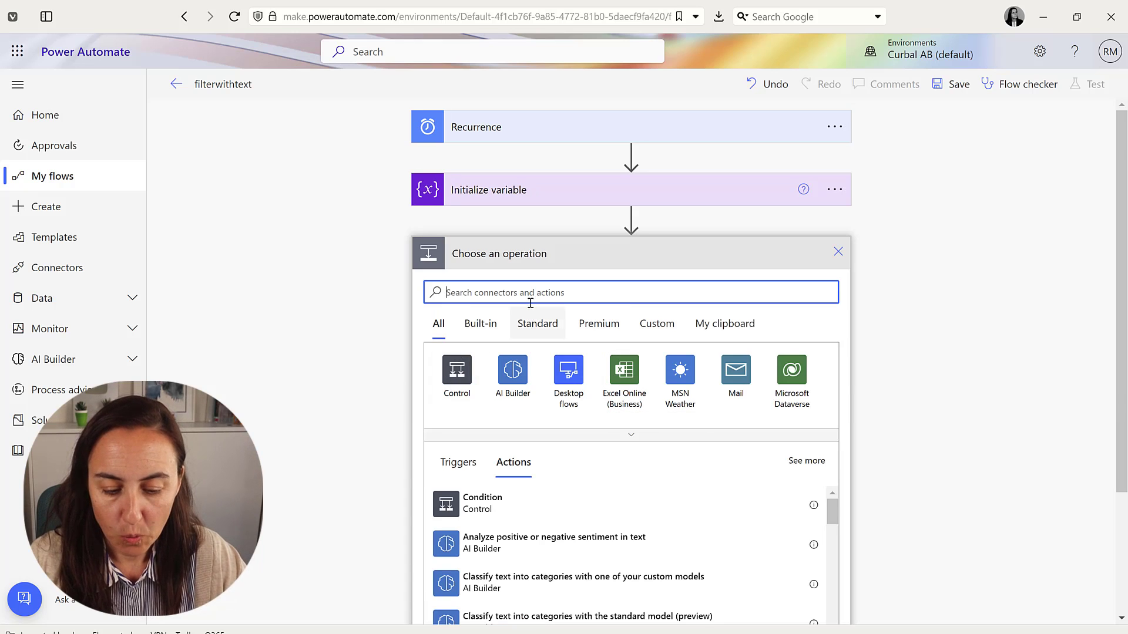
text(apply to)
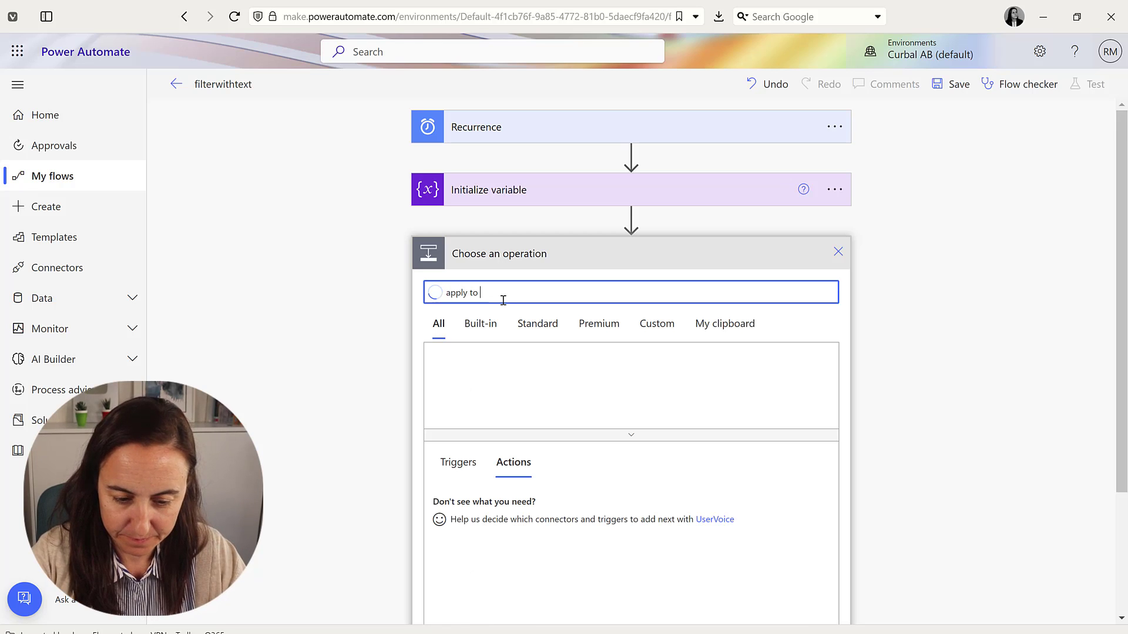
text(each)
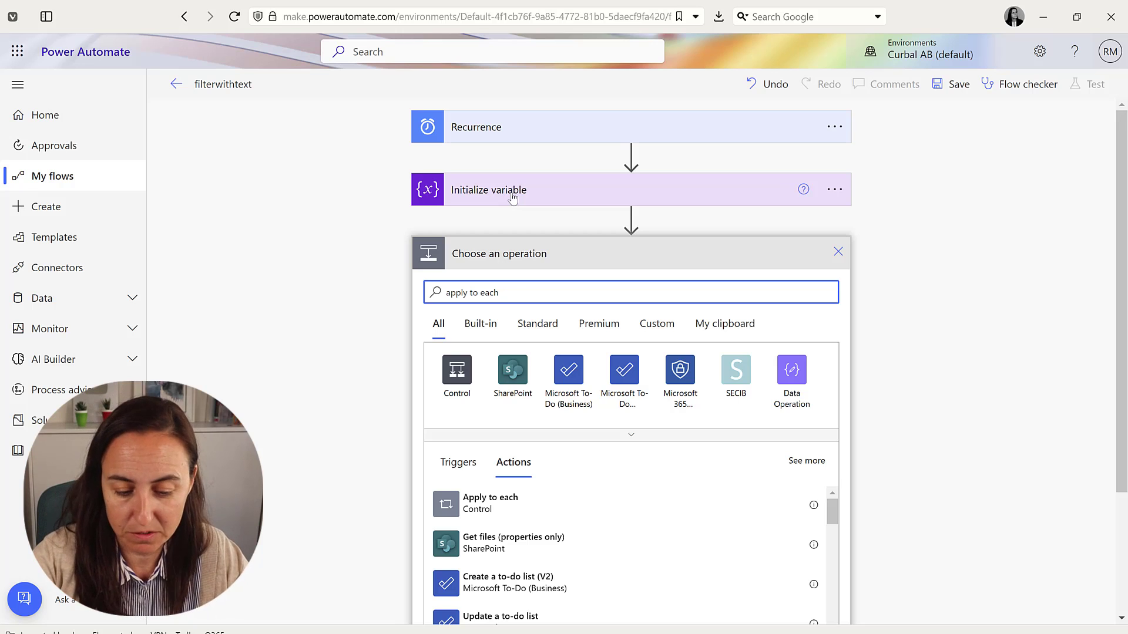
click(490, 503)
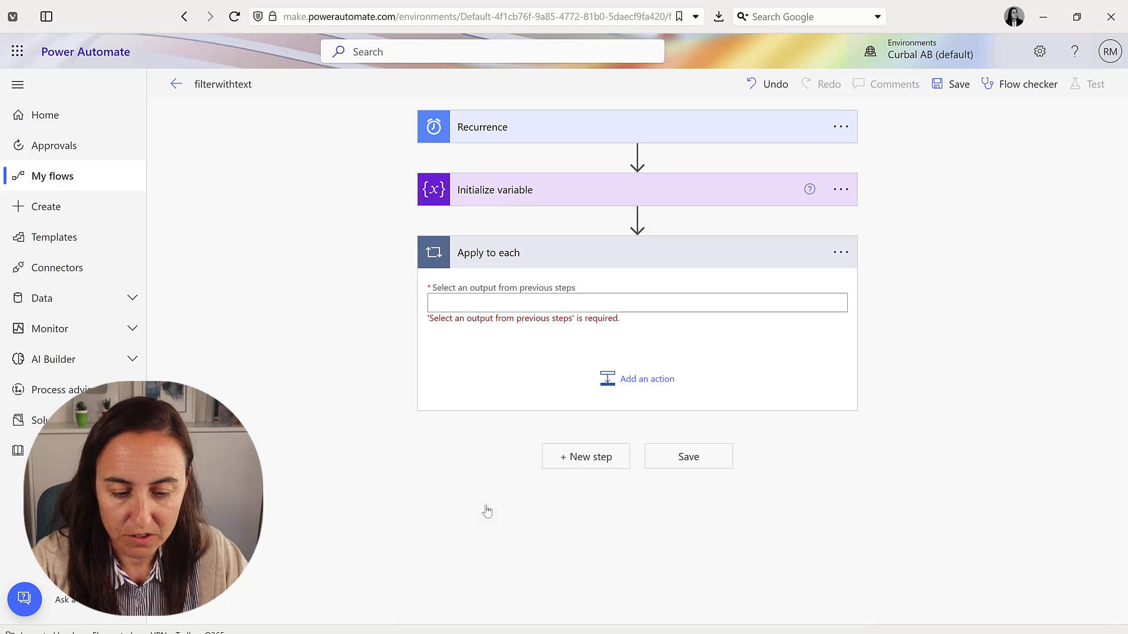
click(636, 303)
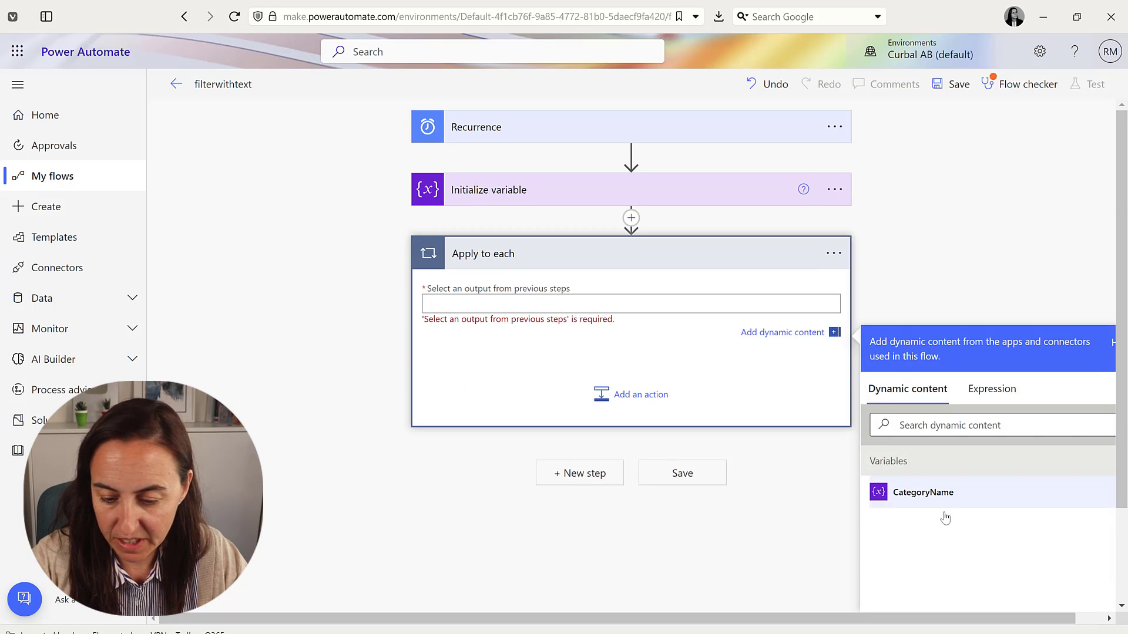
click(923, 493)
text(run a query)
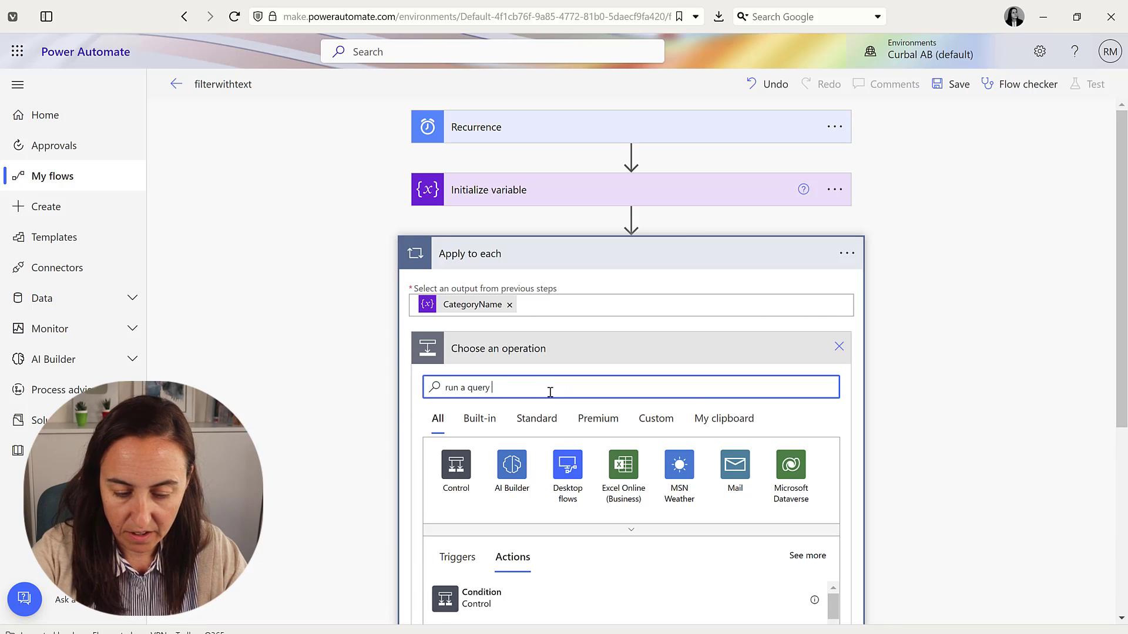
Add a Power BI 'Run a query against a dataset' action using the Northwind workspace and dataset
text(a)
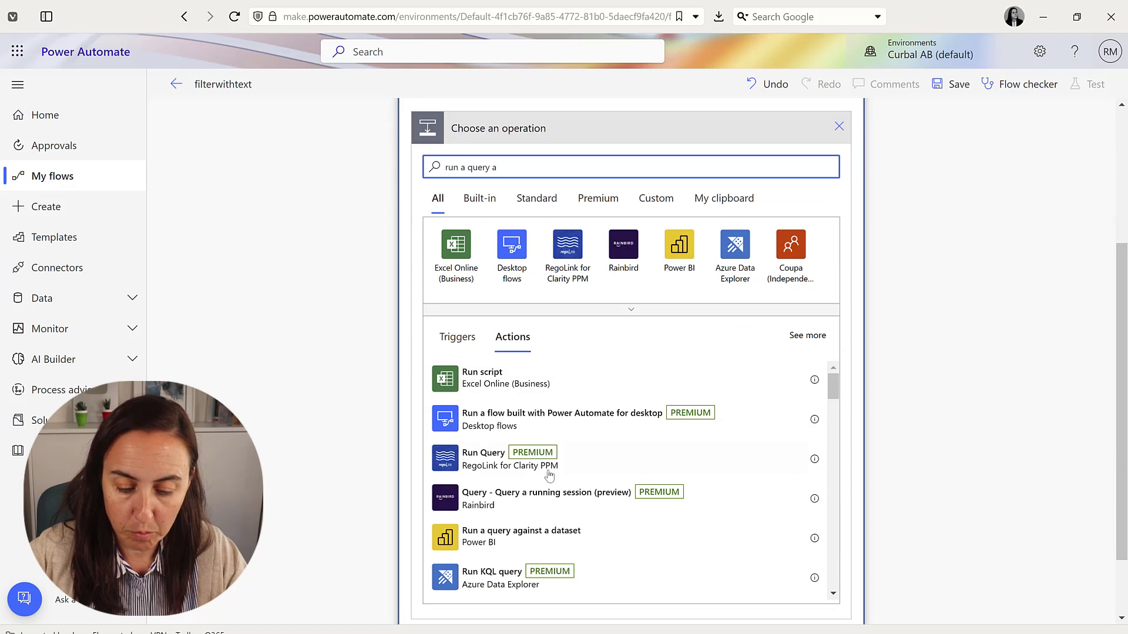
click(521, 536)
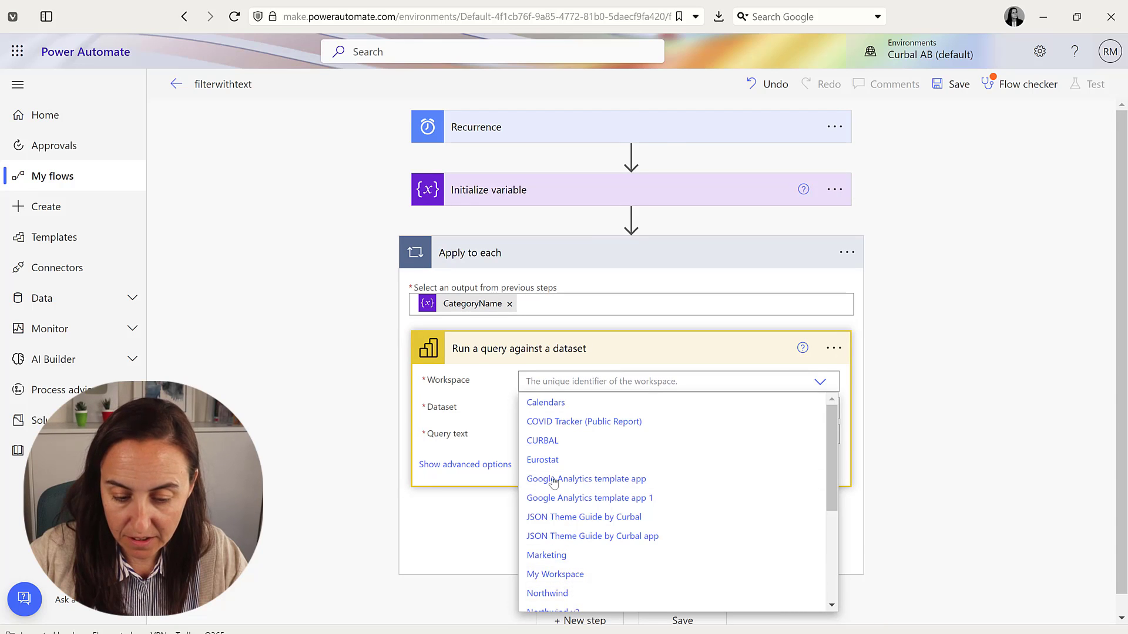
click(547, 593)
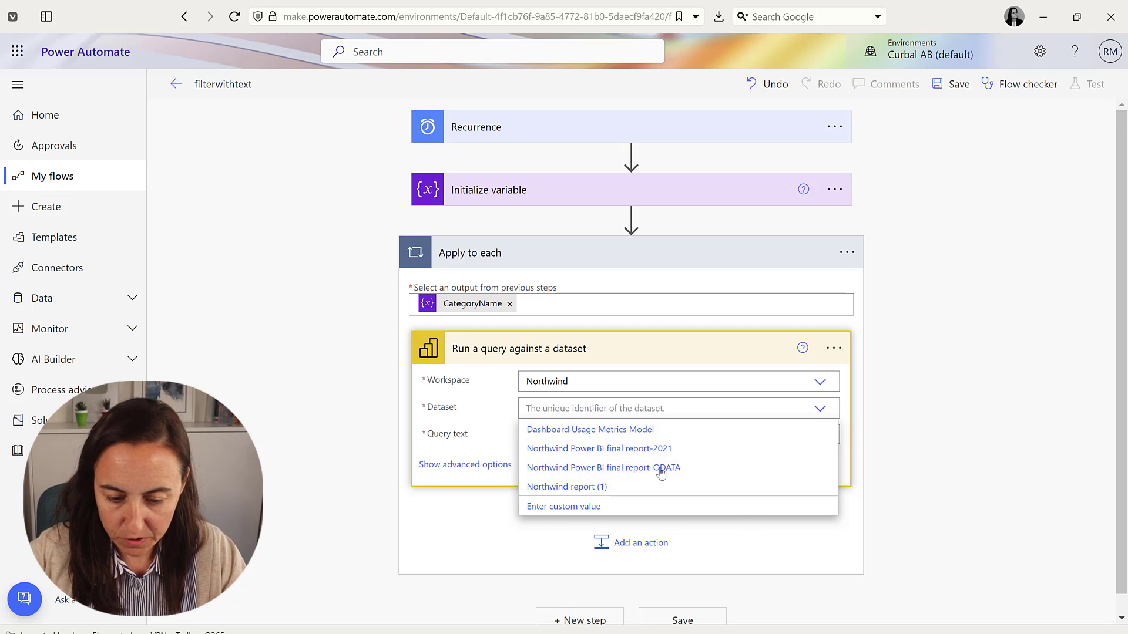
click(599, 449)
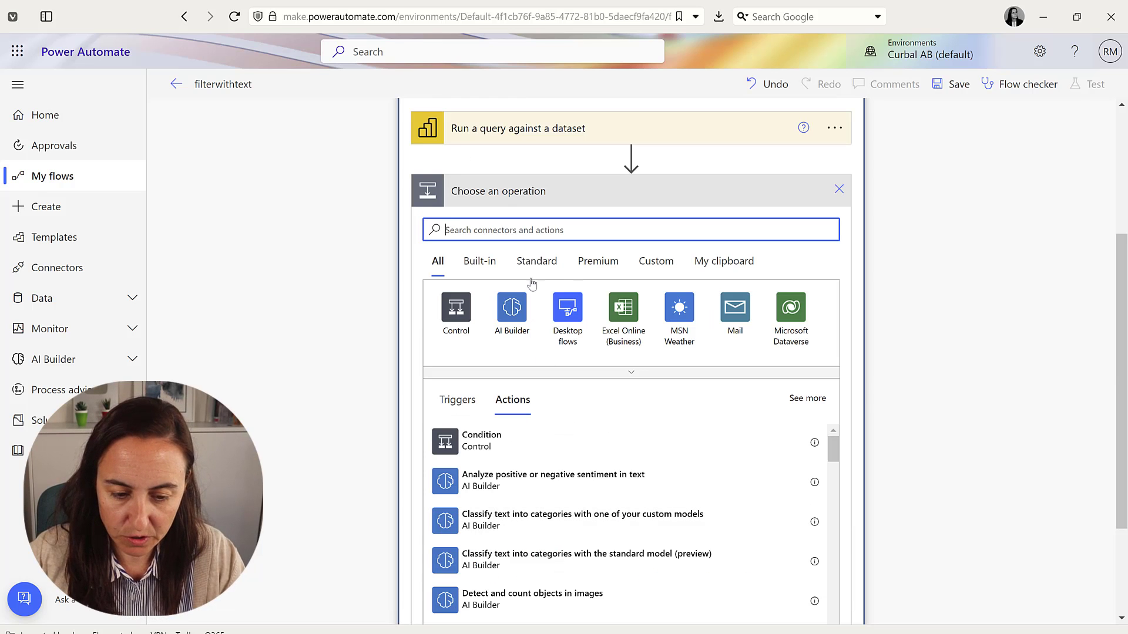
Add a Create CSV table action built from the query's First table rows
text(csv)
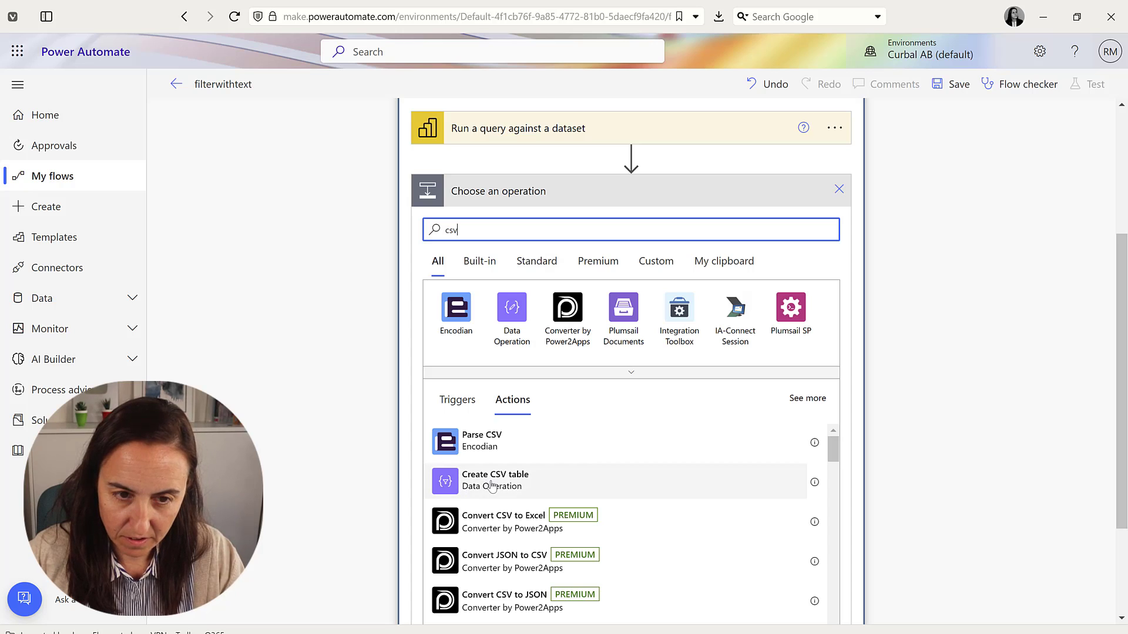
click(495, 481)
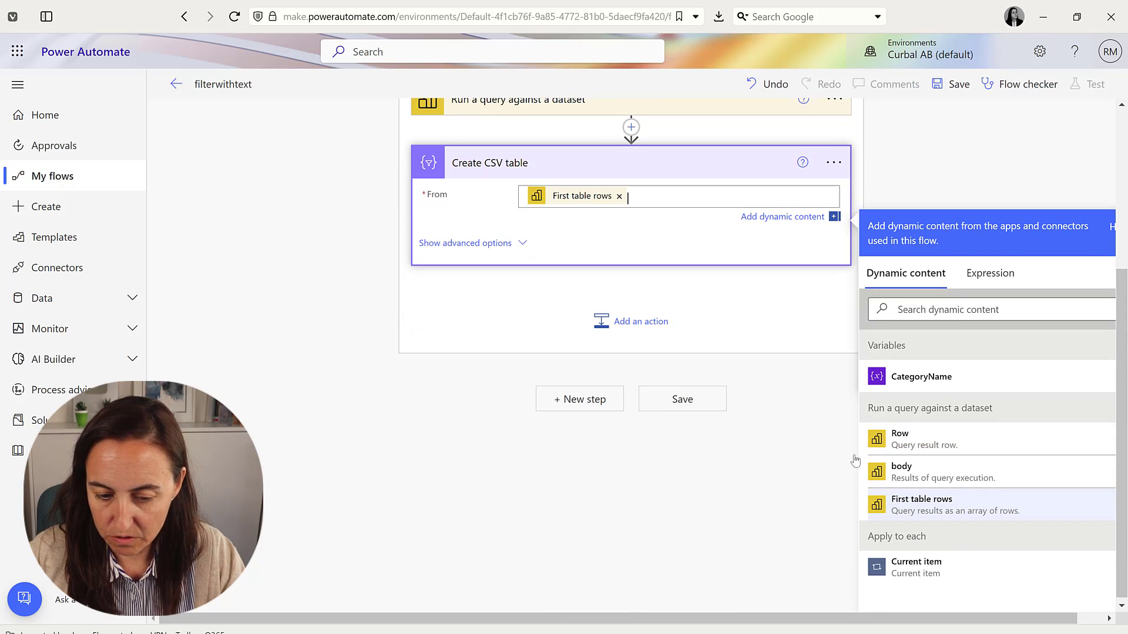
click(641, 322)
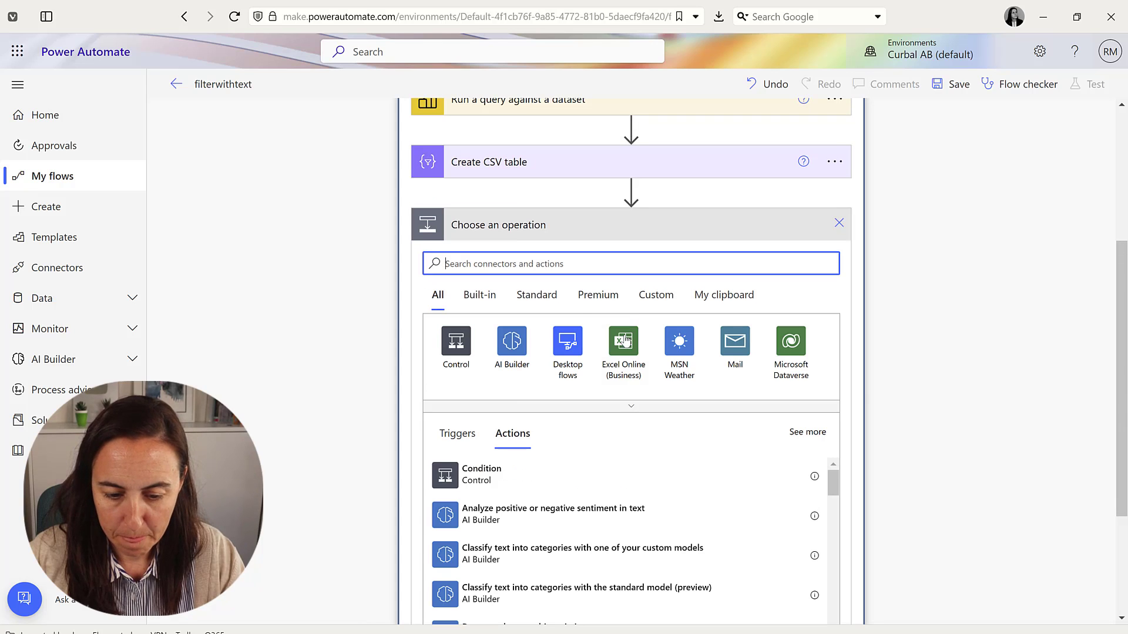
Add a SharePoint Create file step targeting the Youtube site's /Vaccine Tracker/Downloads folder
text(create)
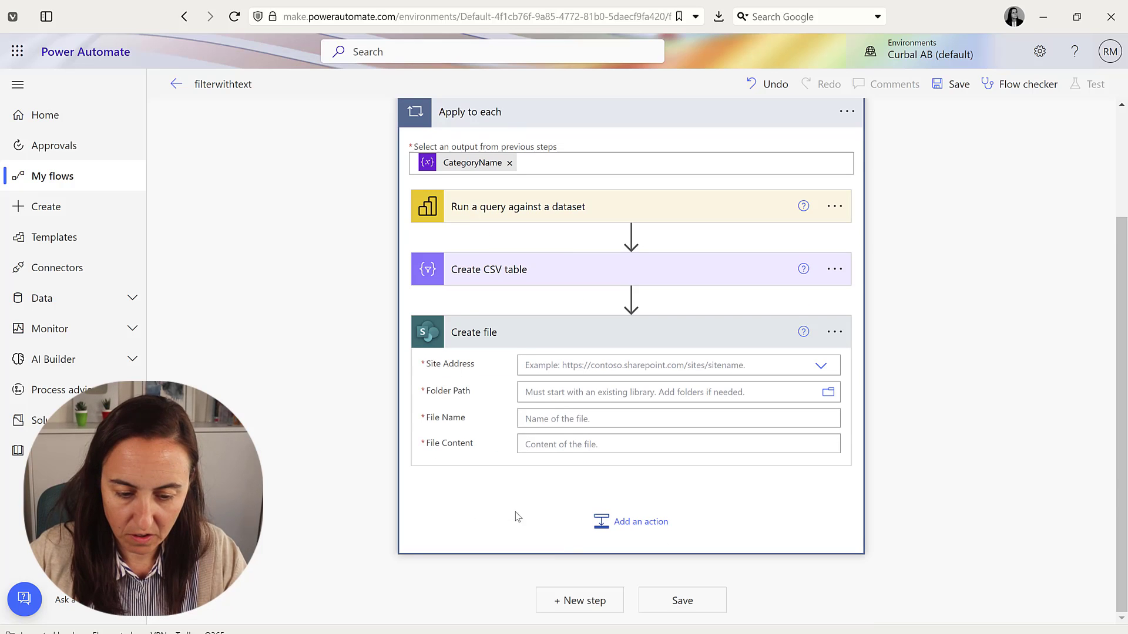
click(676, 365)
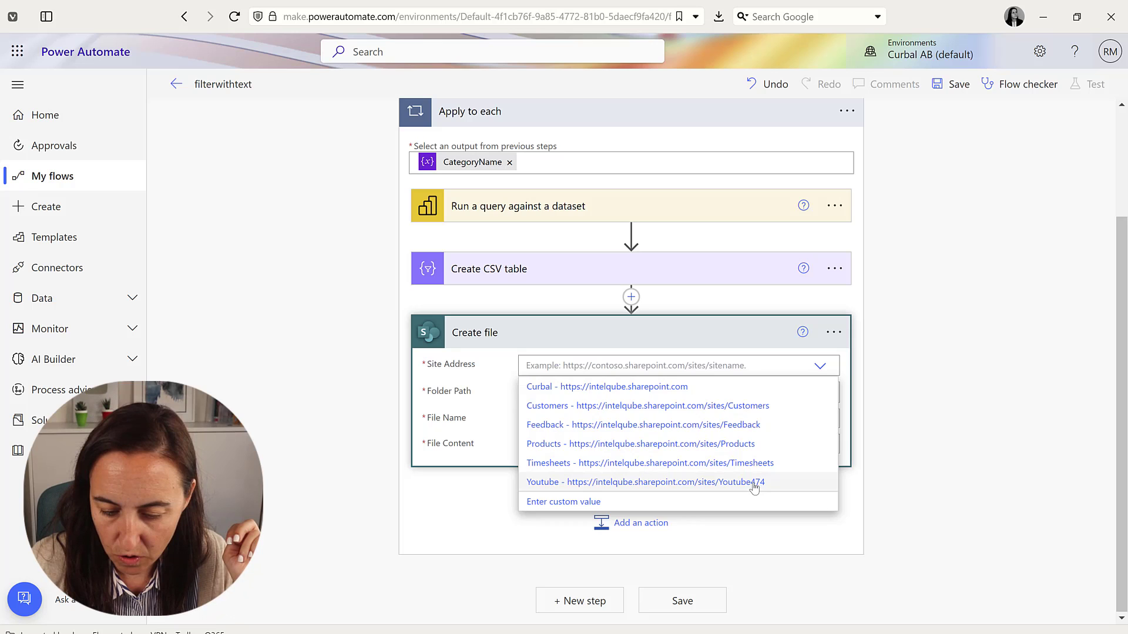
click(649, 482)
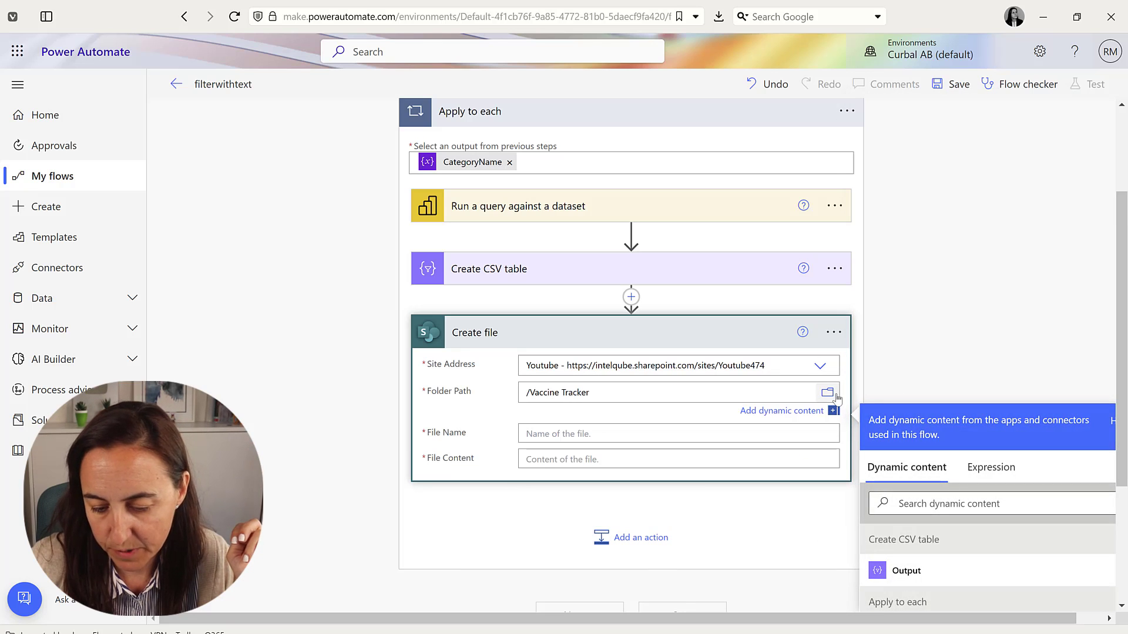
click(827, 392)
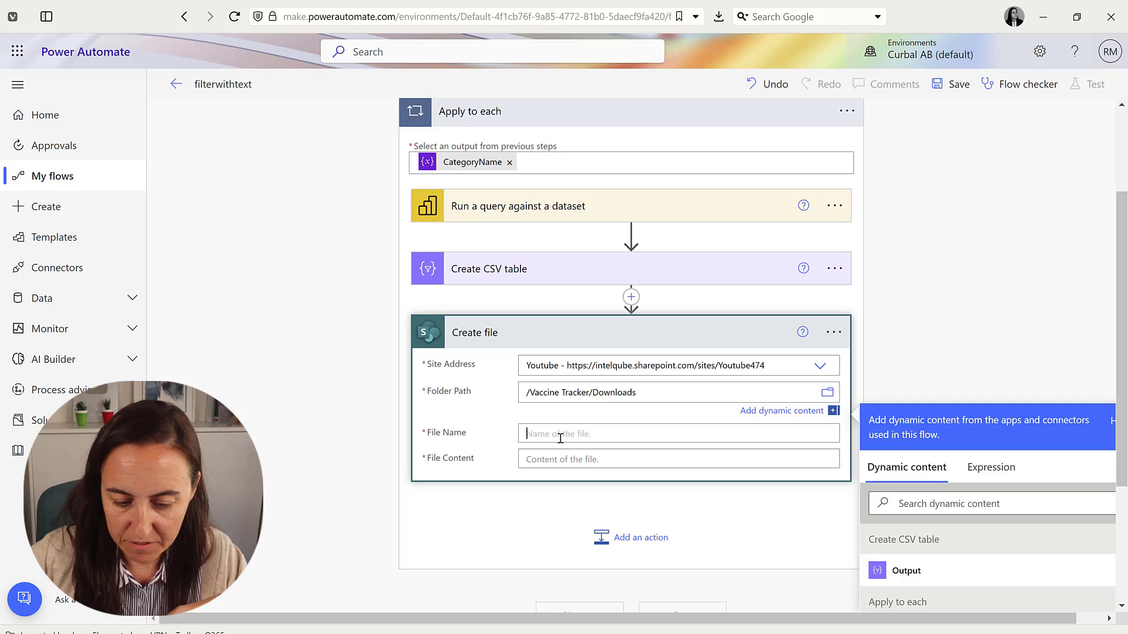
Set the file name to Current item_utcNow().csv and the content to the CSV table Output
scroll(down, 3)
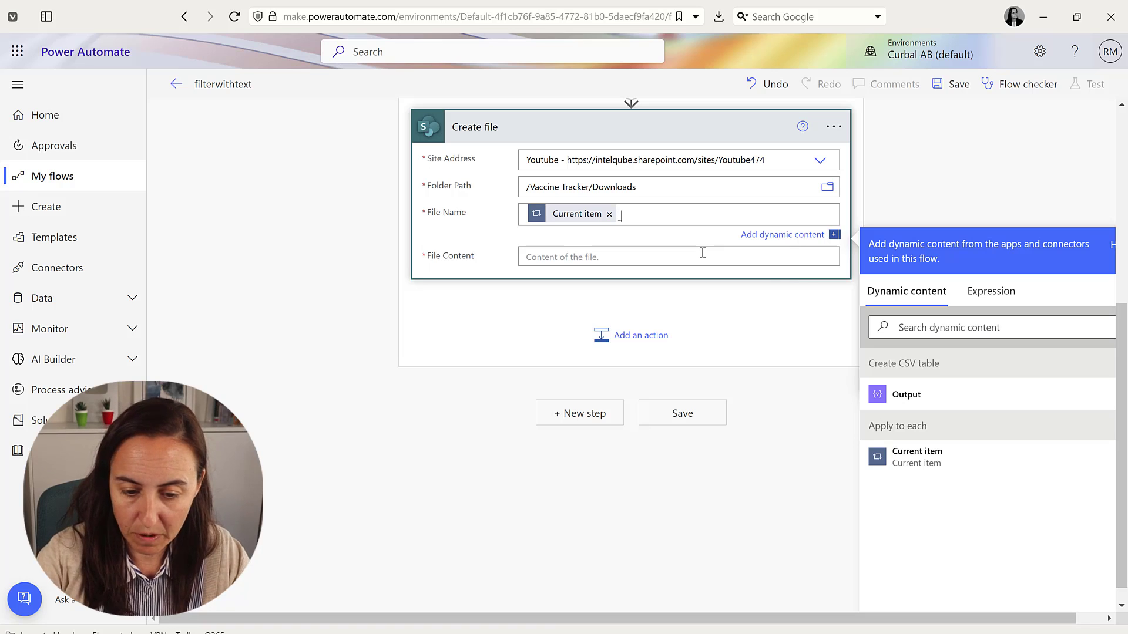
click(991, 291)
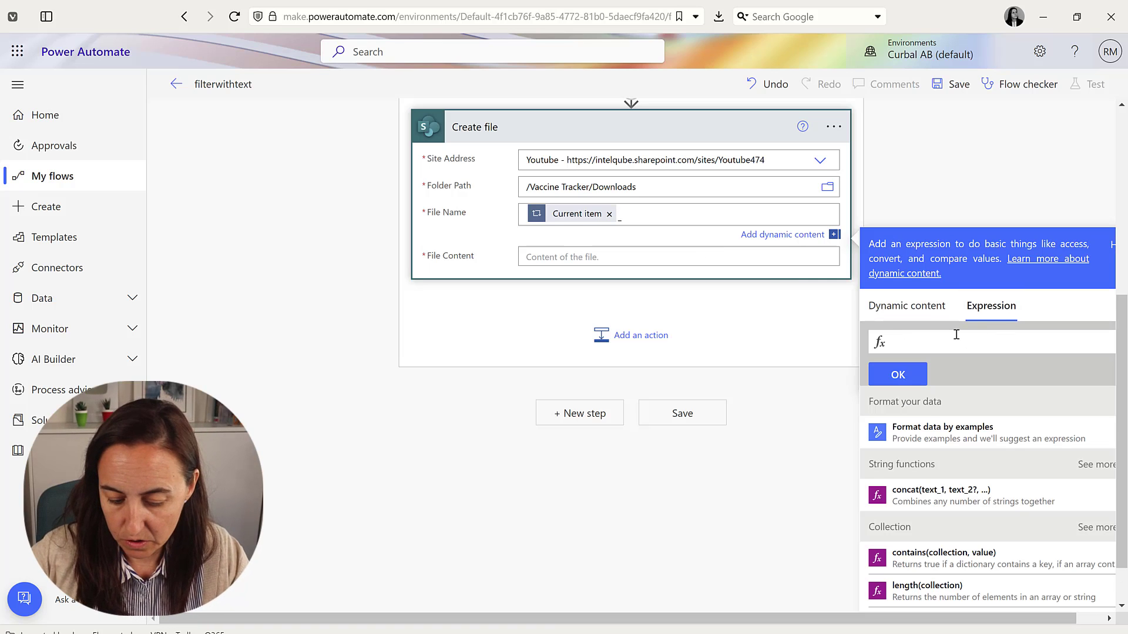
text(ite)
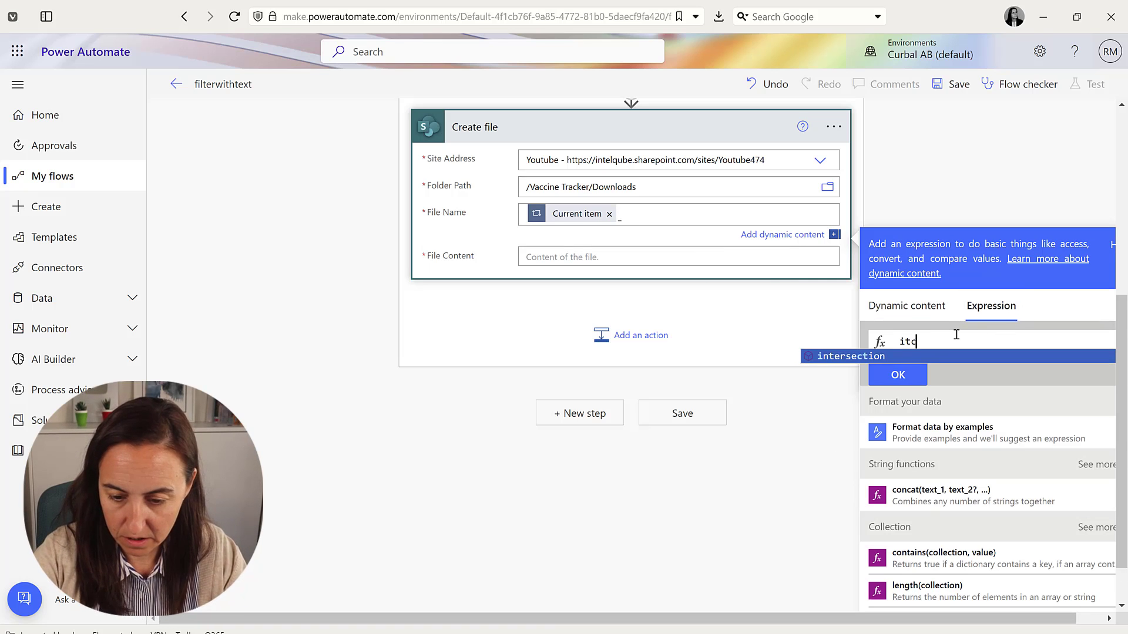
text(utcn)
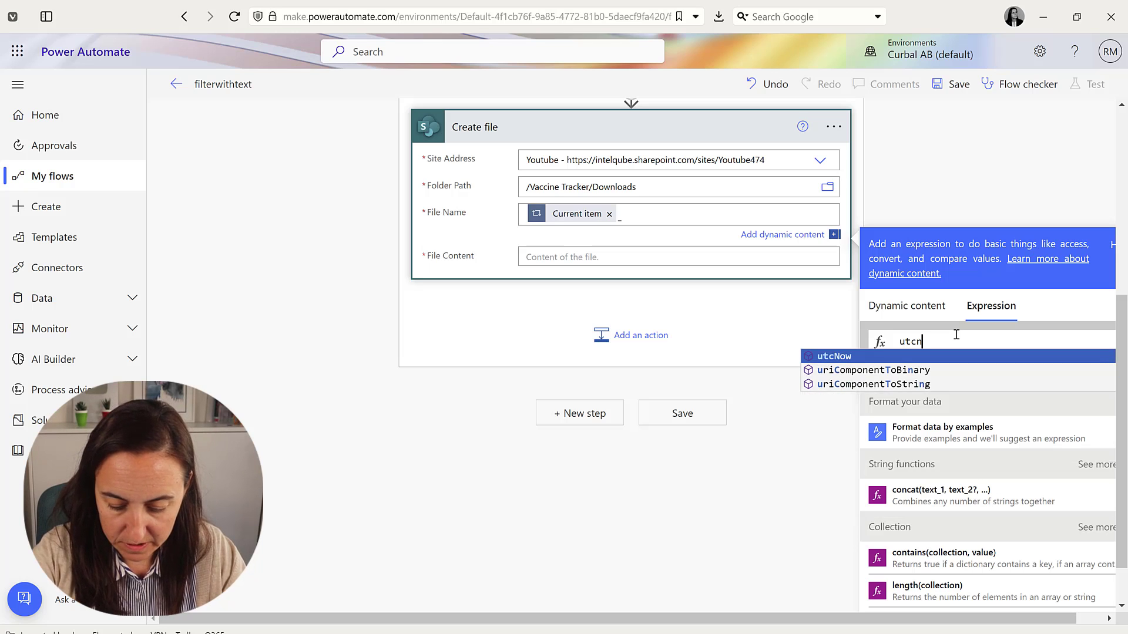
text(ow()
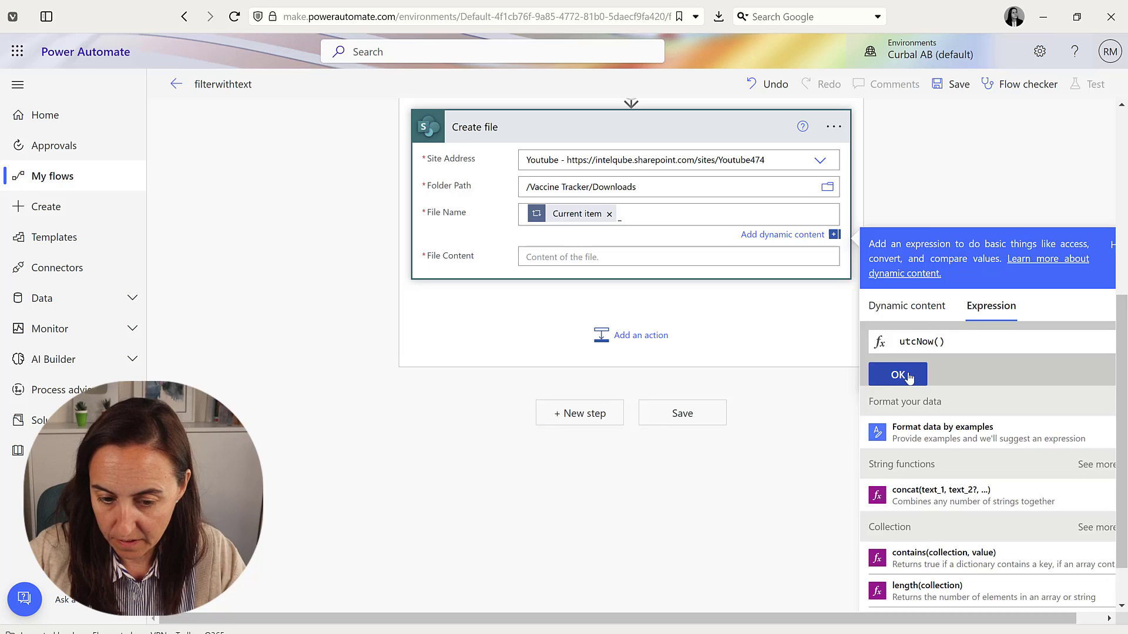
click(898, 374)
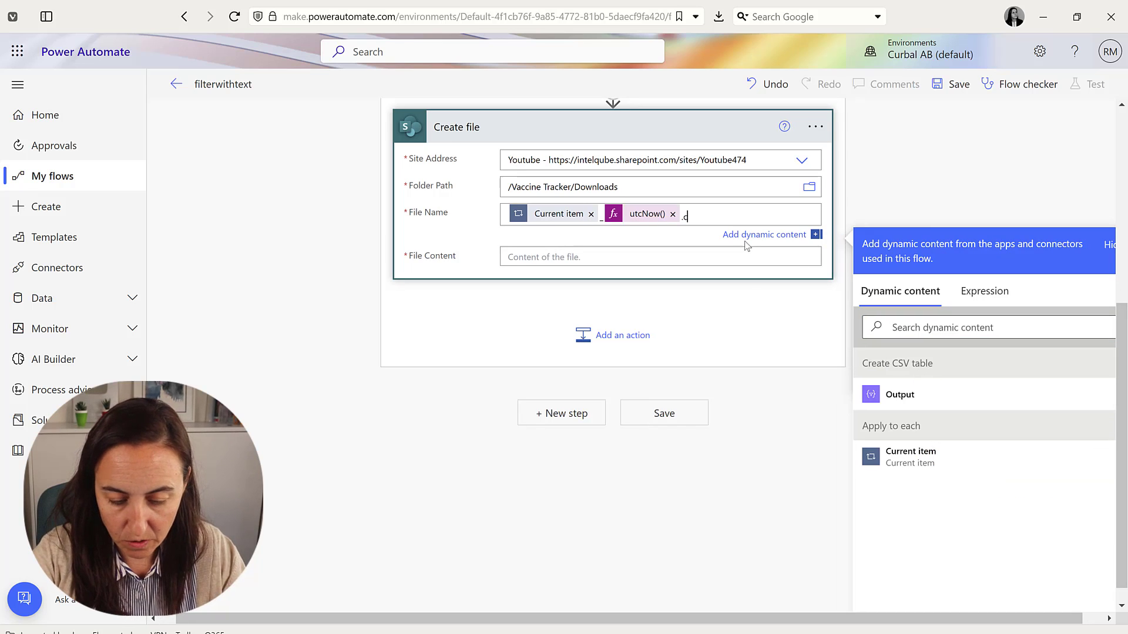
text(sv)
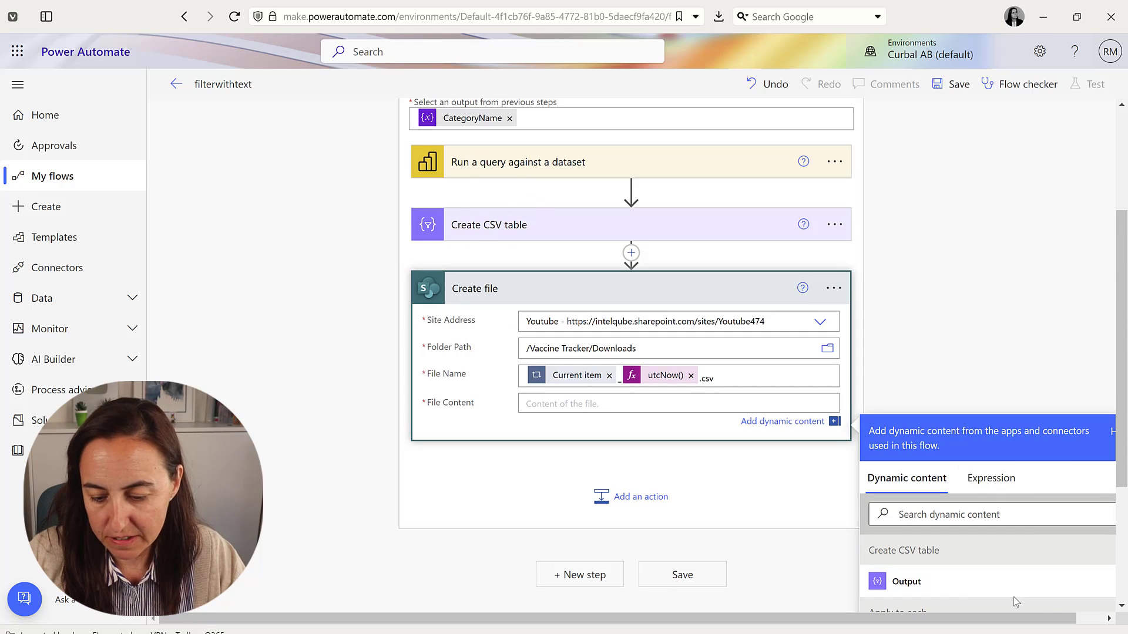
click(906, 581)
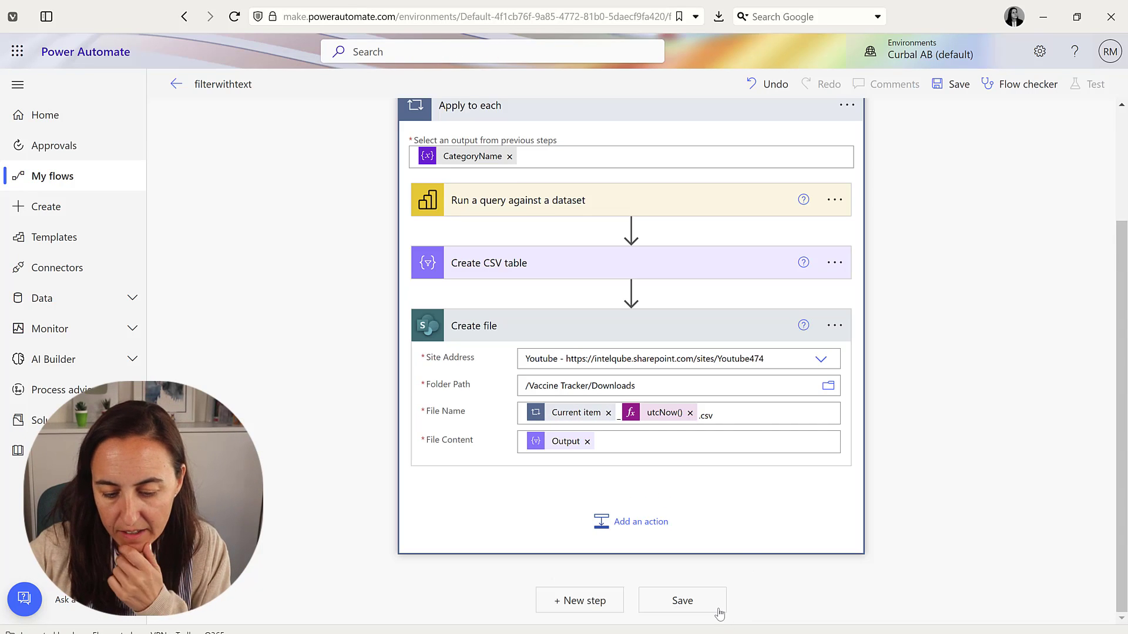
Save the flow and run a manual test, which fails at the Power BI query step
click(683, 601)
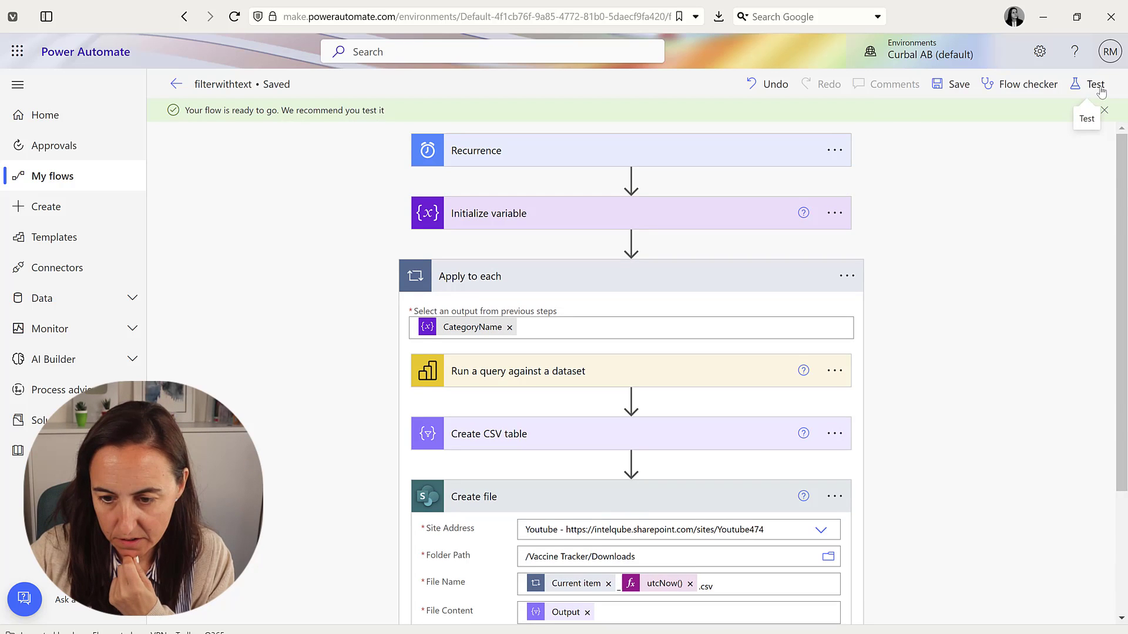
click(1095, 84)
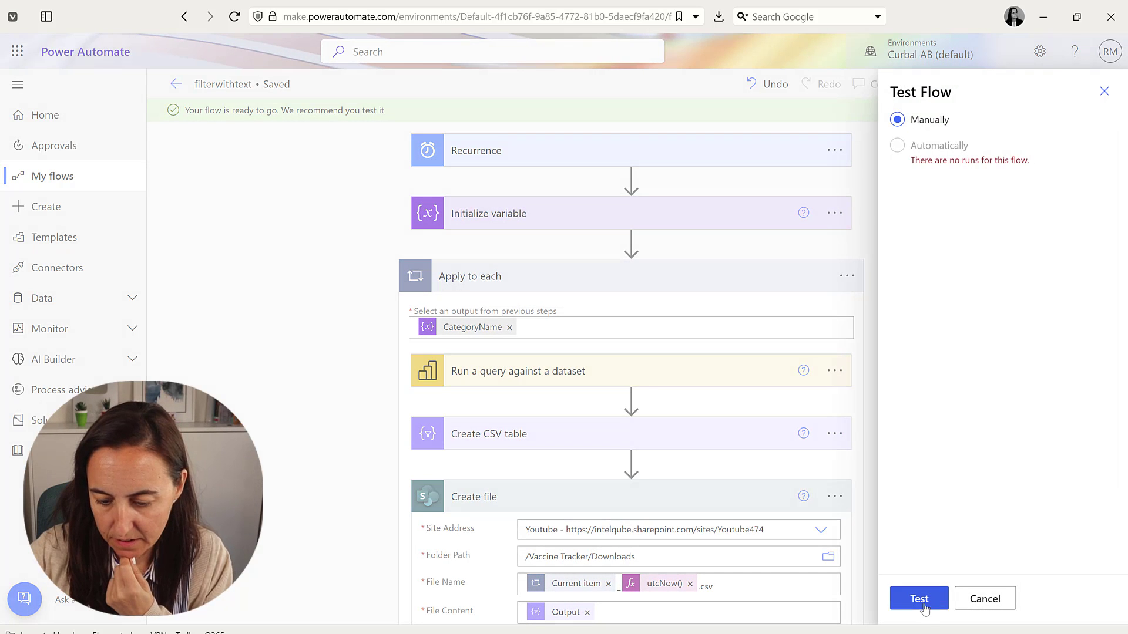
click(918, 598)
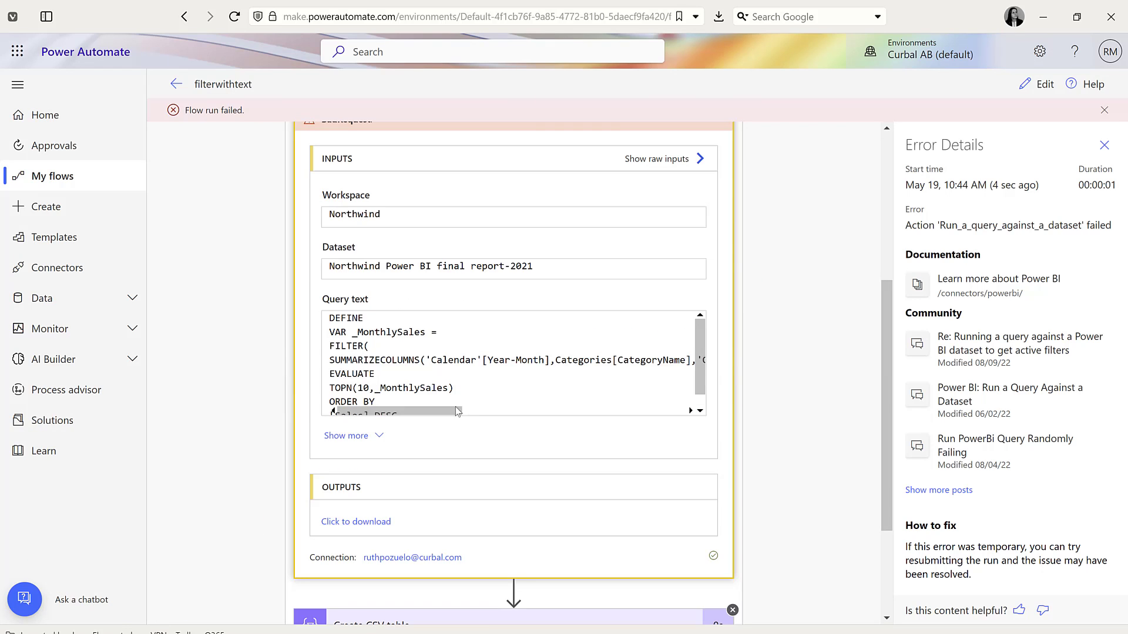
drag(392, 411, 569, 410)
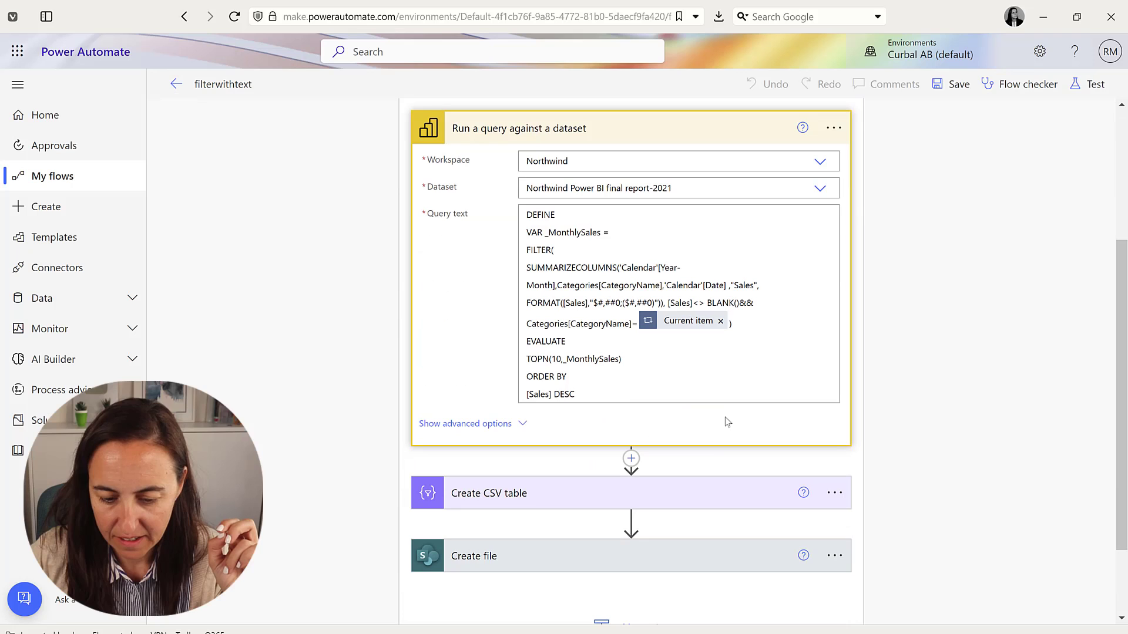
Wrap Current item in double quotes in the query's Categories[CategoryName] filter, then save
click(734, 364)
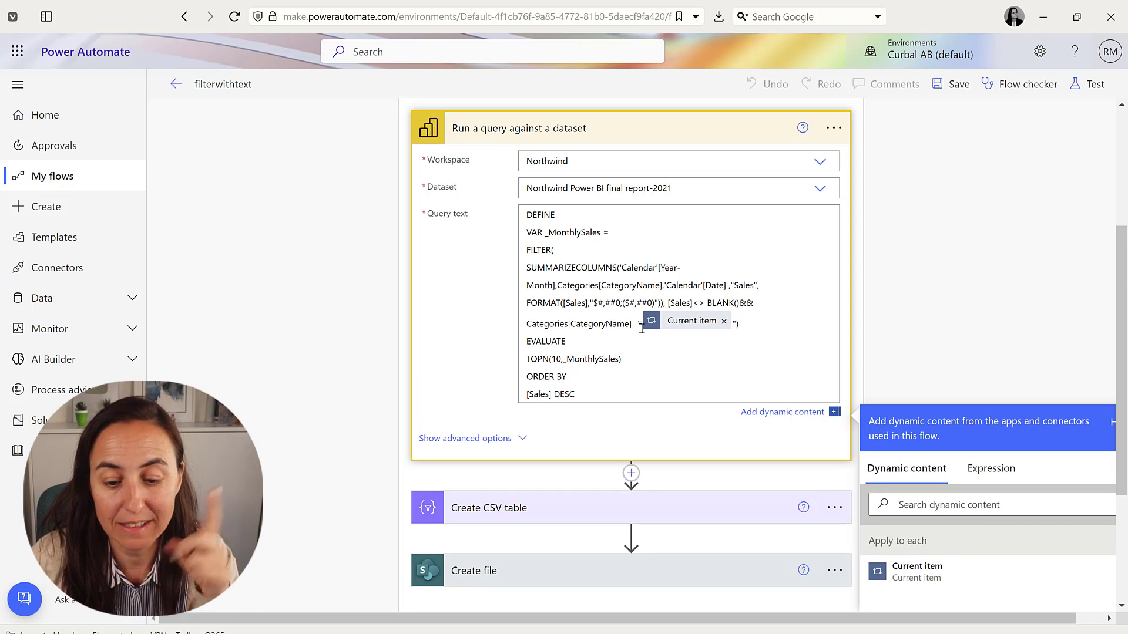
scroll(down, 3)
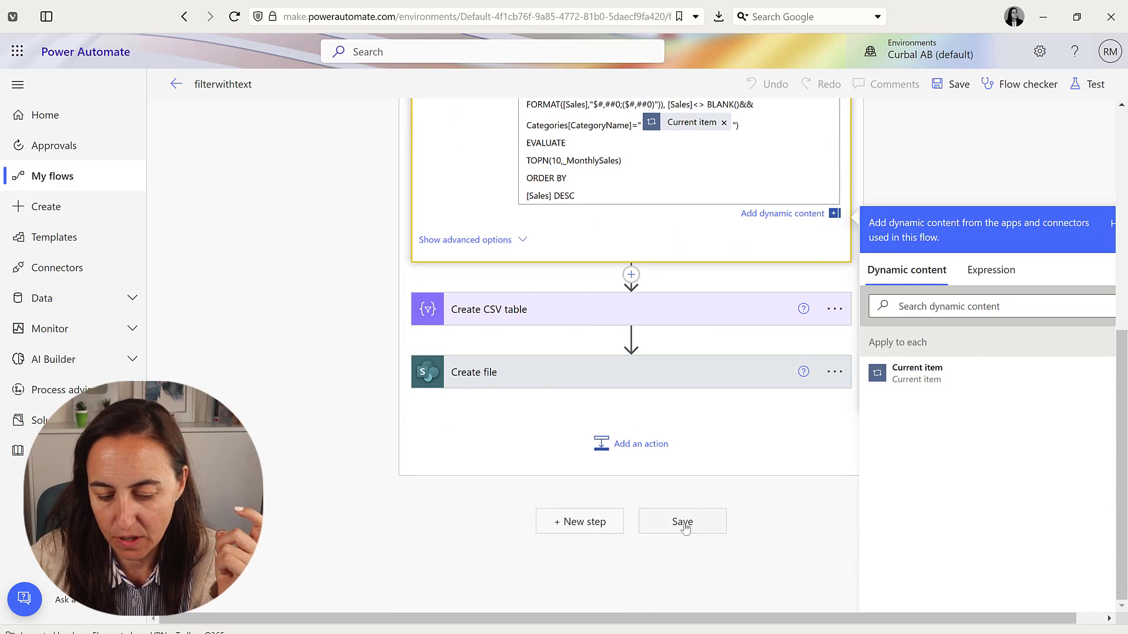
click(682, 521)
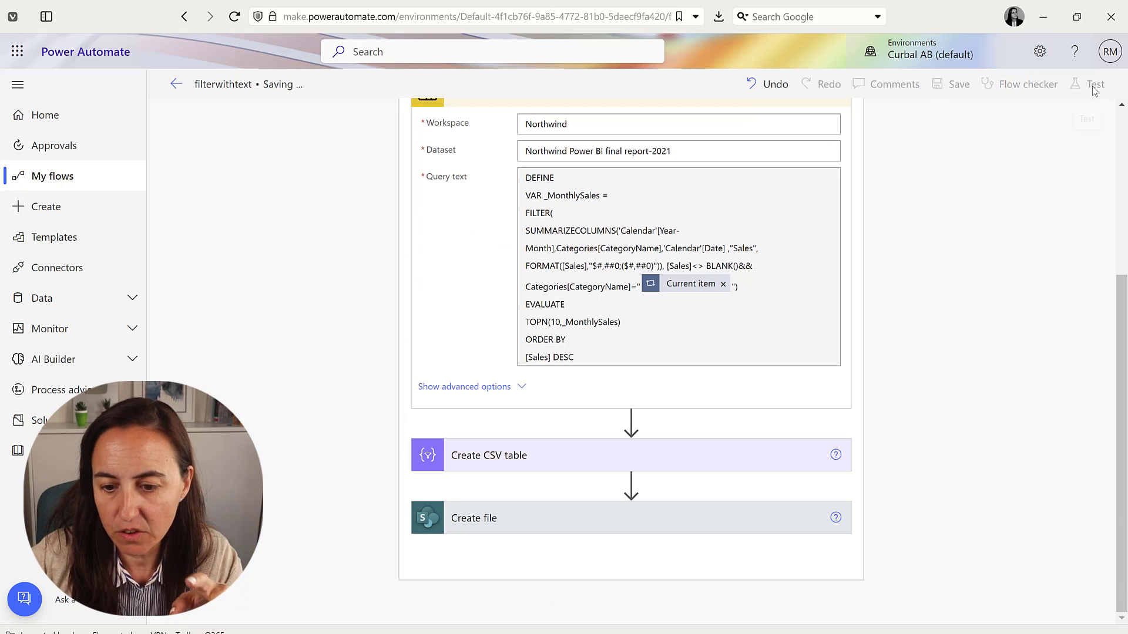
Start a manual test run of the saved flow
click(1093, 84)
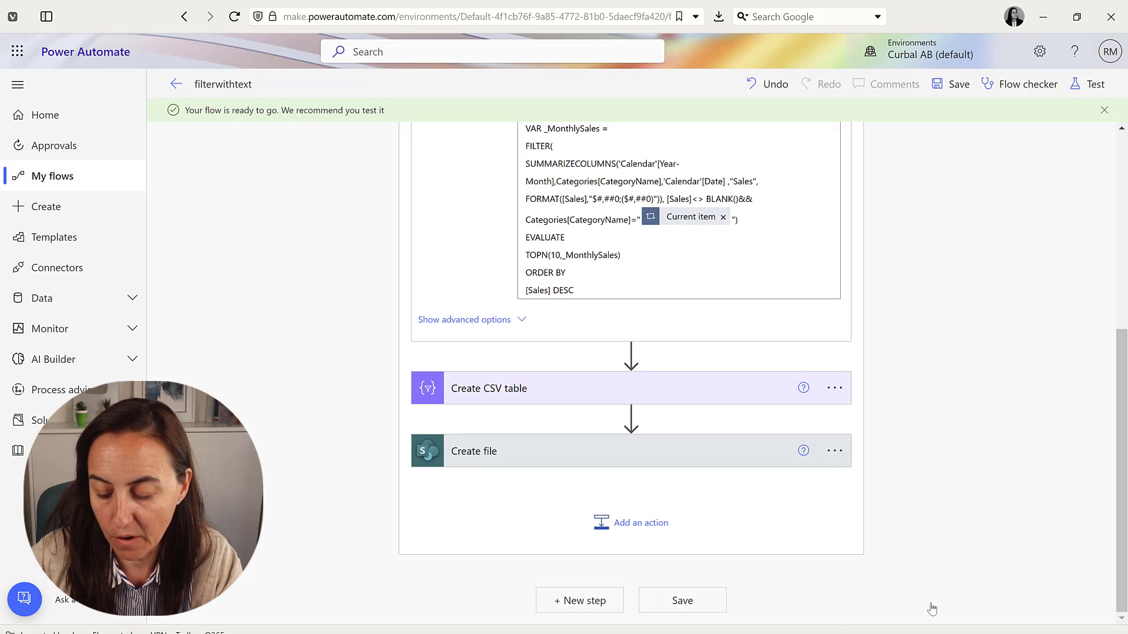
click(1096, 84)
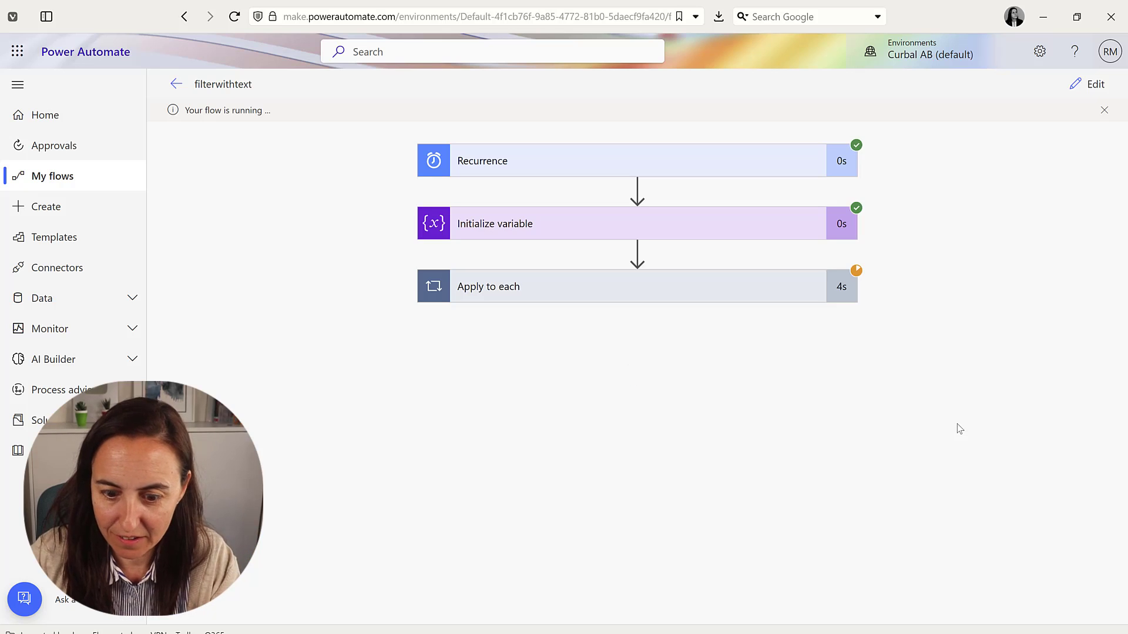